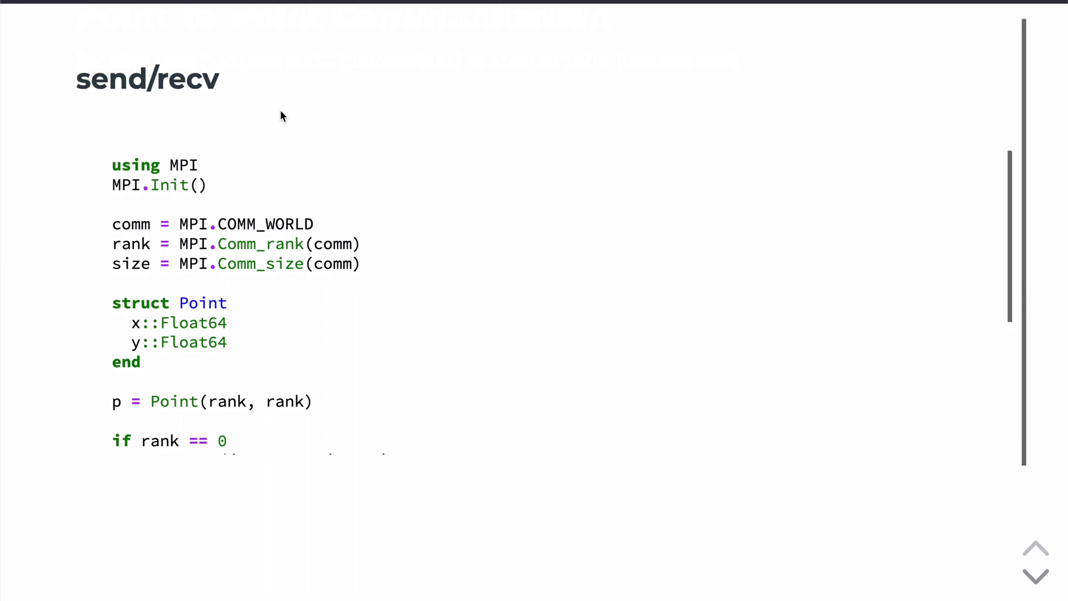
pyautogui.moveTo(117, 80)
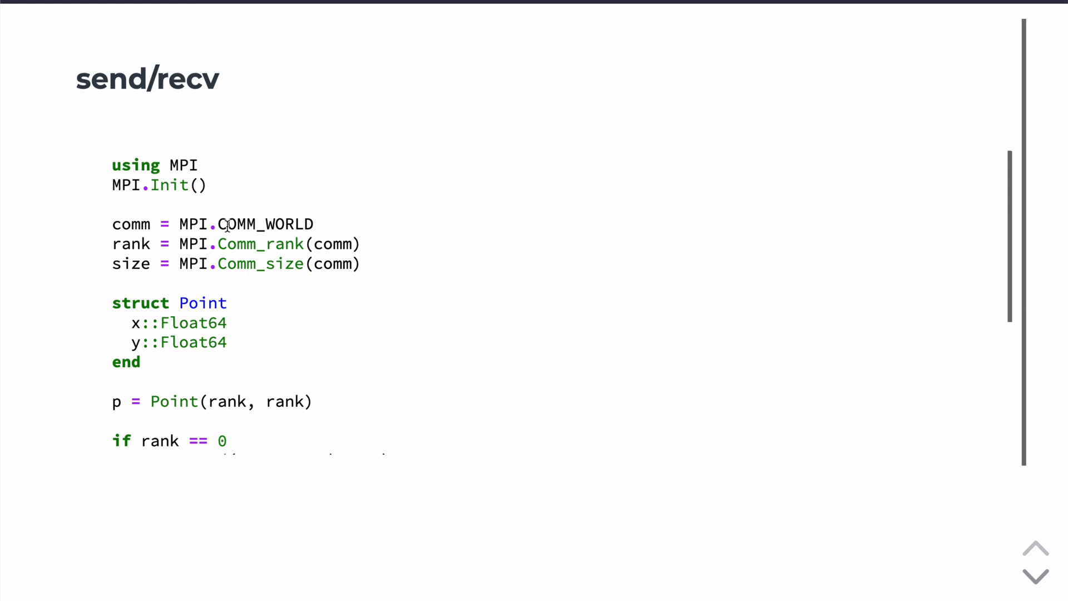
pyautogui.moveTo(138, 163)
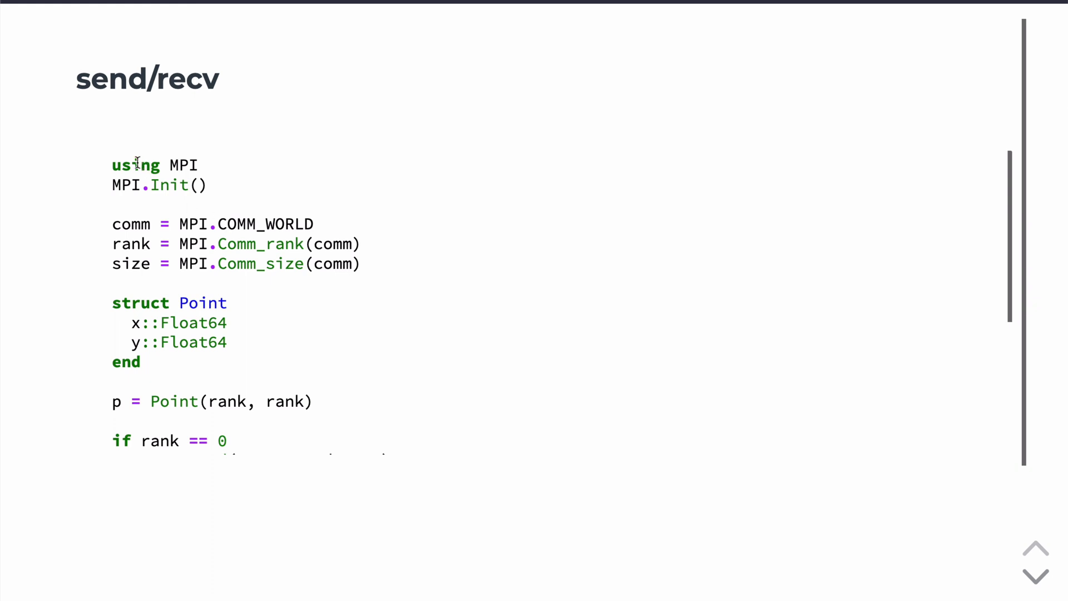
pyautogui.moveTo(185, 165)
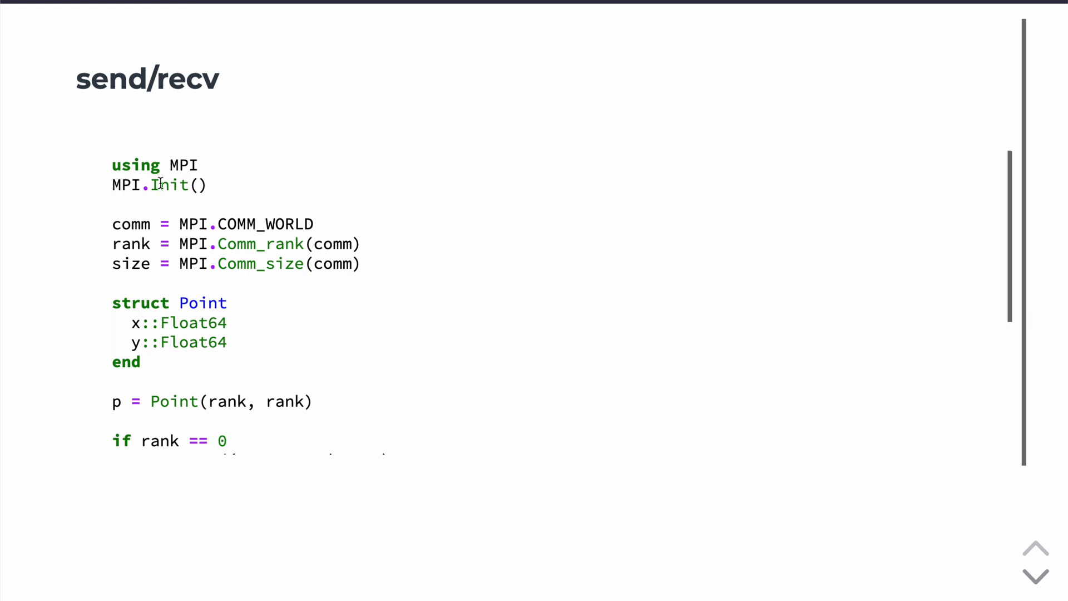
pyautogui.moveTo(143, 224)
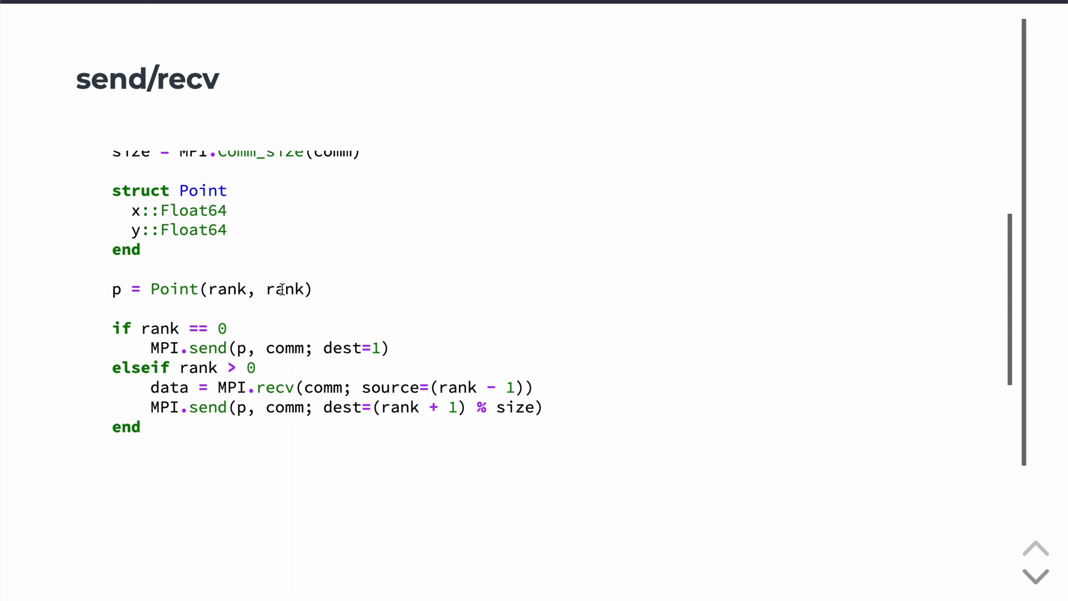
# Reveal the rank 0 recv block, print statement and MPI.Barrier at the end of the send/recv code.
pyautogui.scroll(-3)
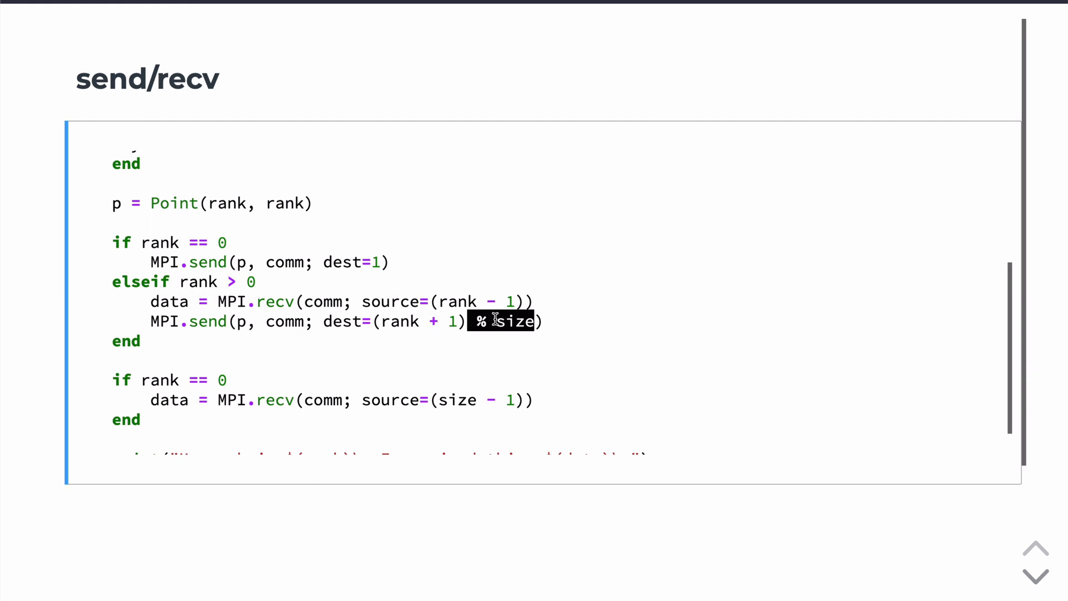
pyautogui.moveTo(498, 320)
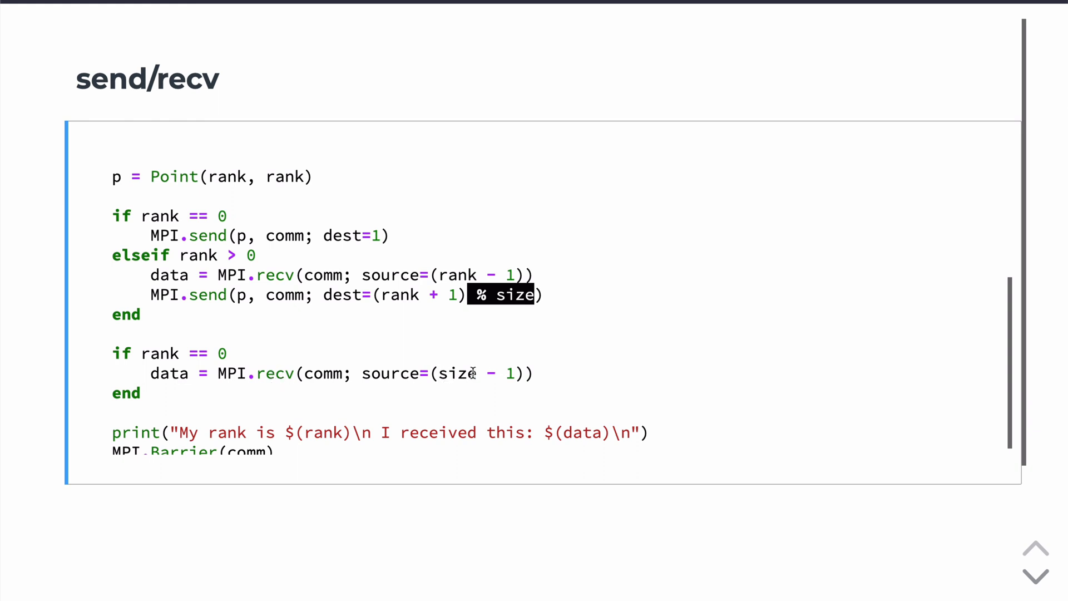
# Show the mpiexecjl run of send_recv1.jl and the points each rank received.
pyautogui.scroll(-3)
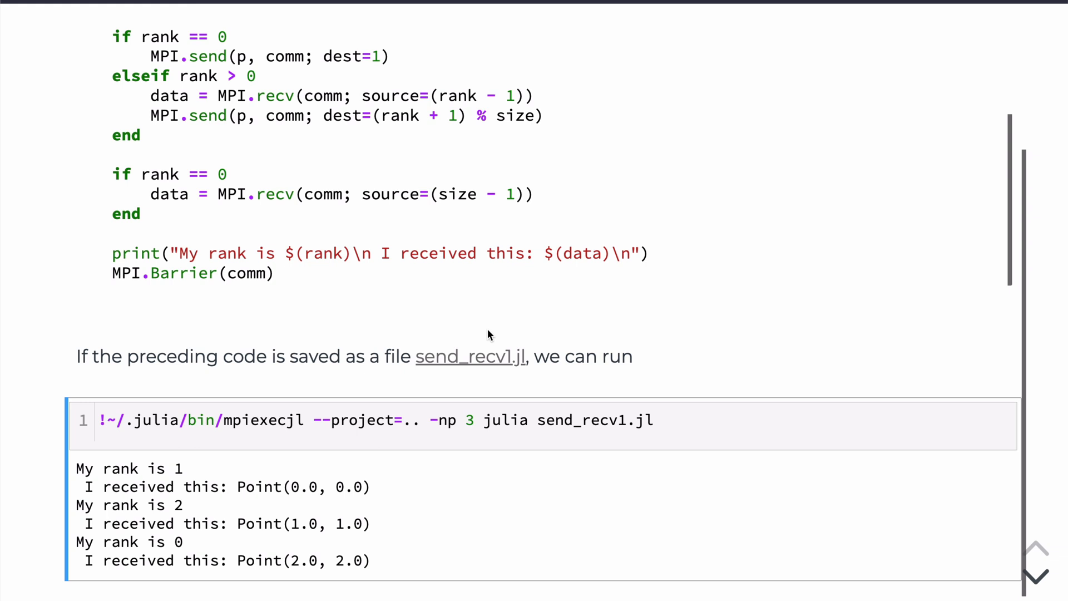
pyautogui.moveTo(512, 361)
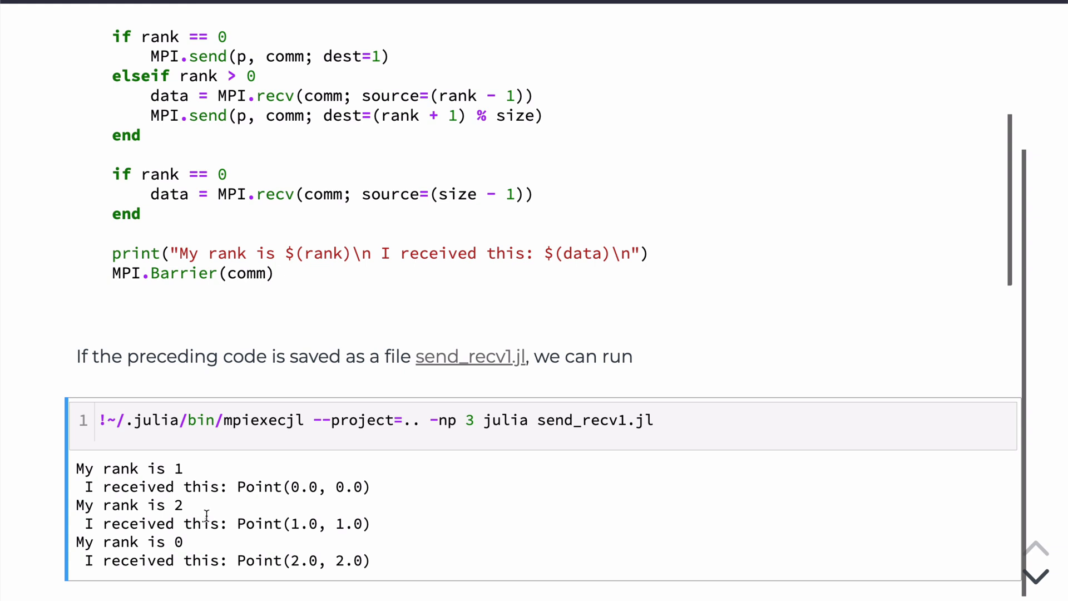
pyautogui.moveTo(258, 506)
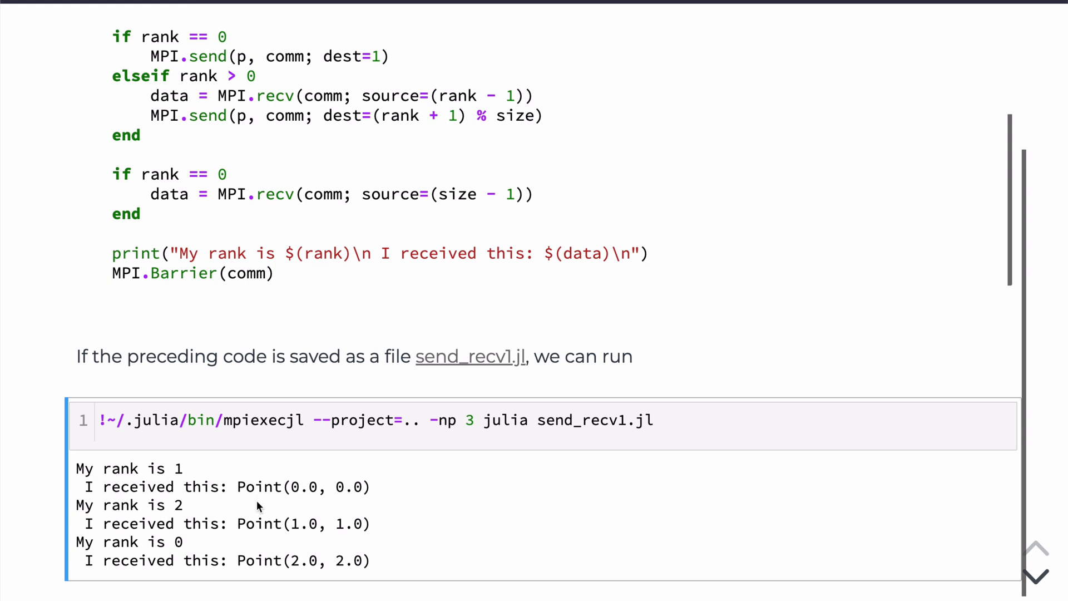
pyautogui.moveTo(170, 470)
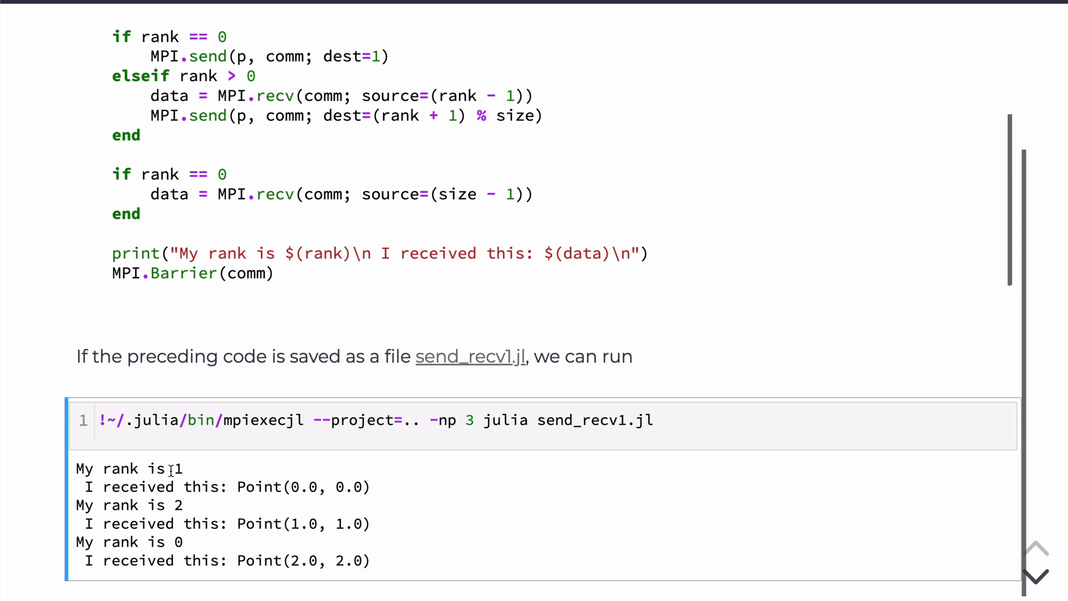
pyautogui.moveTo(219, 479)
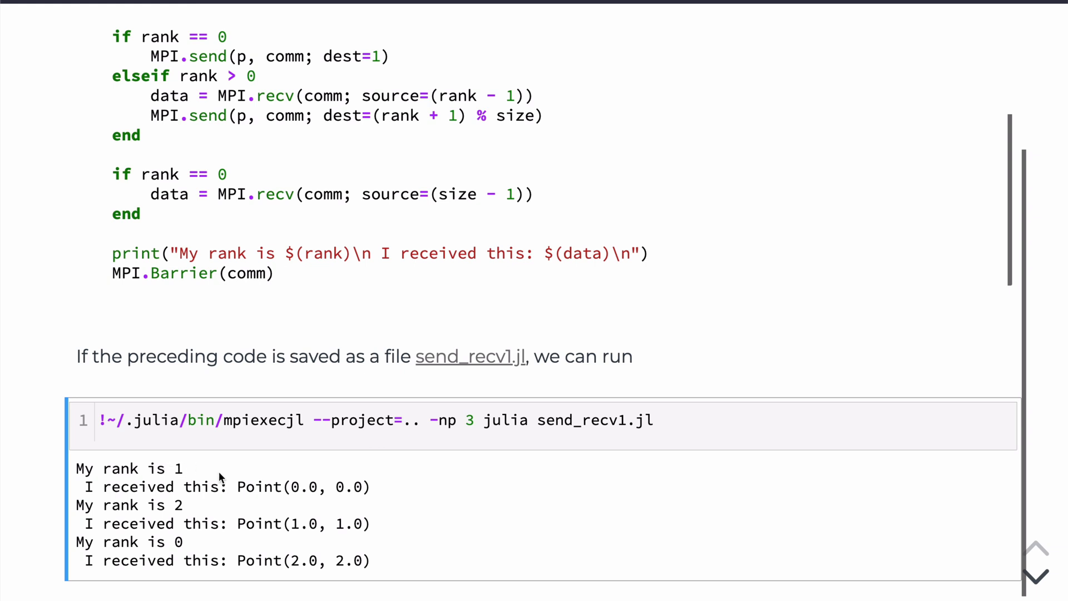
pyautogui.moveTo(242, 478)
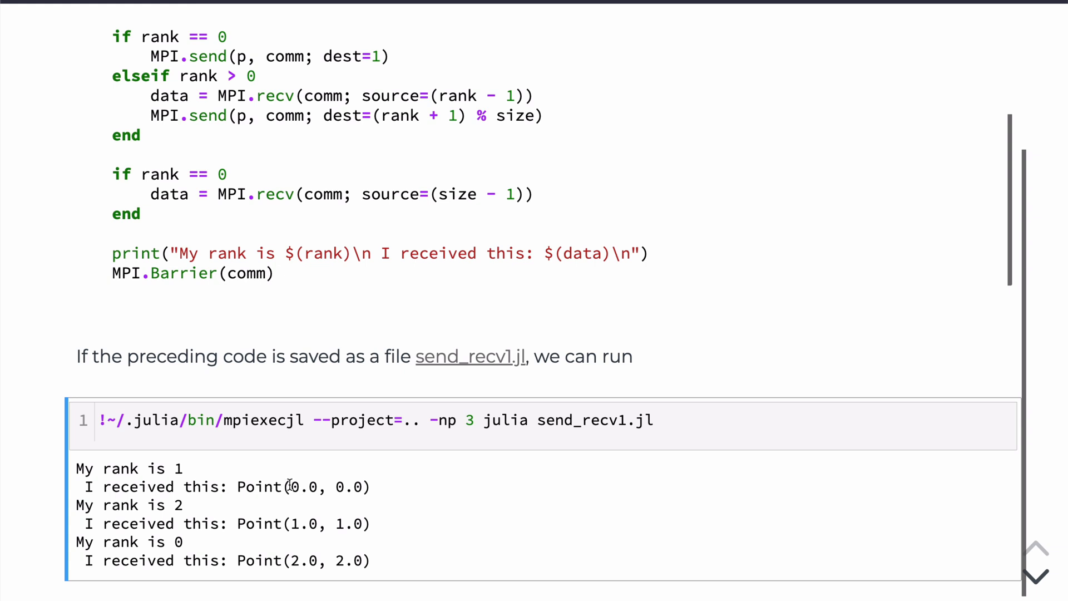
pyautogui.moveTo(336, 486)
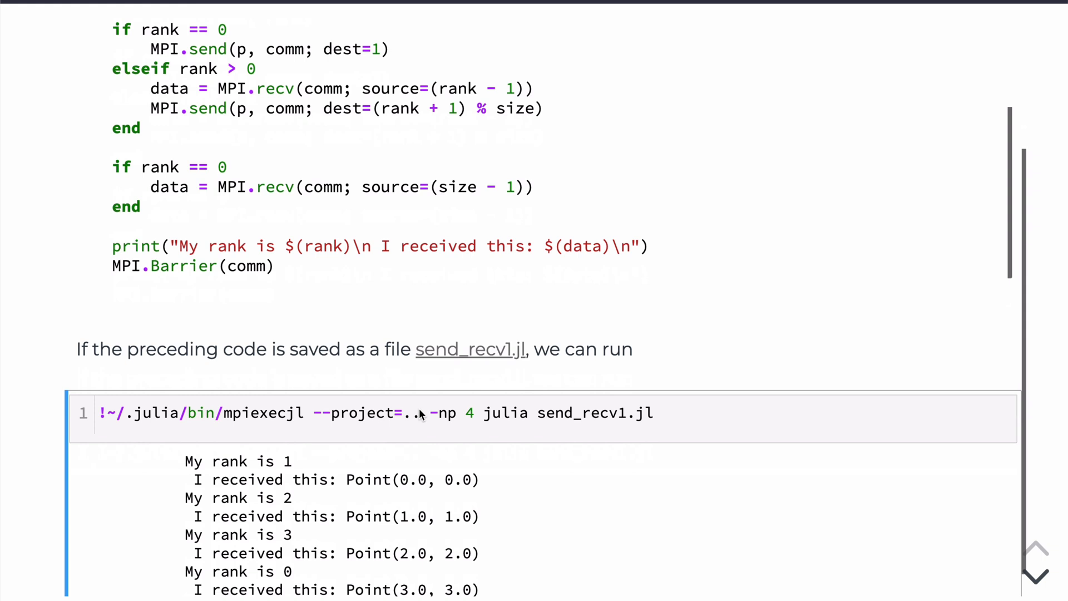
pyautogui.scroll(-3)
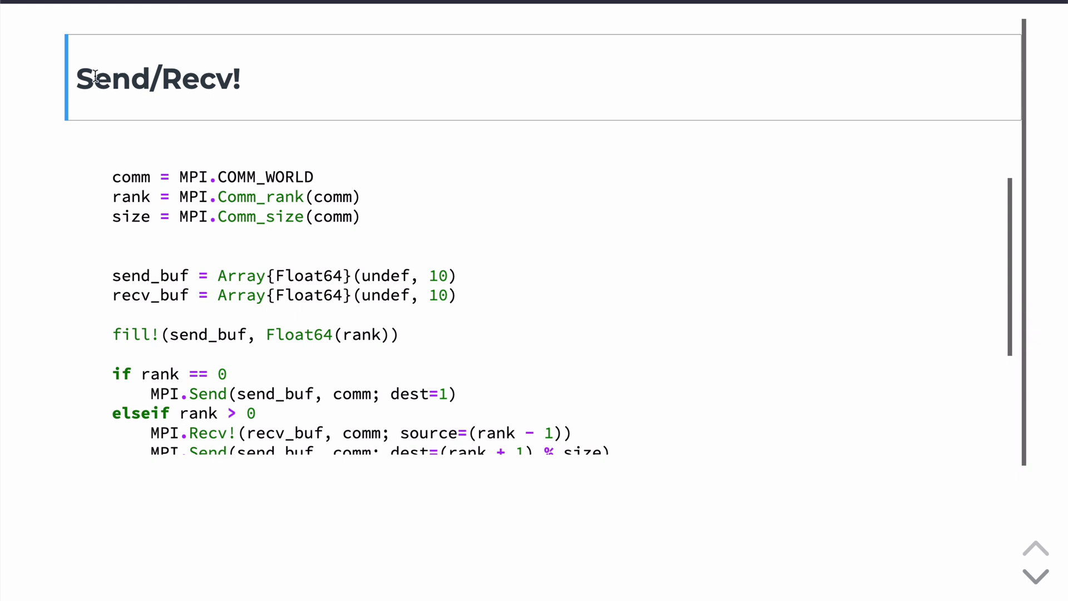
pyautogui.moveTo(252, 136)
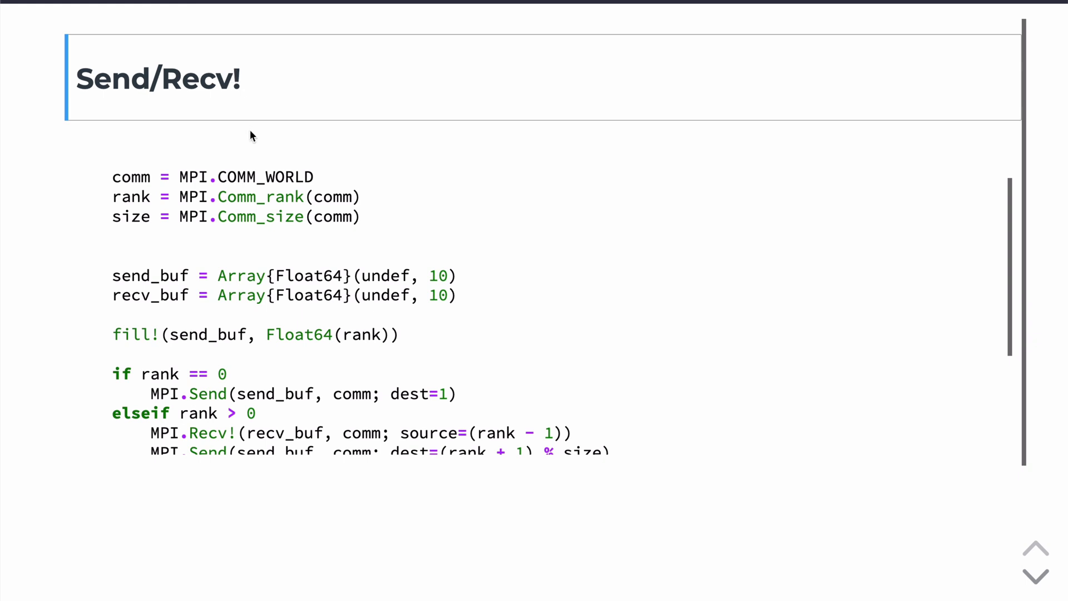
pyautogui.moveTo(247, 135)
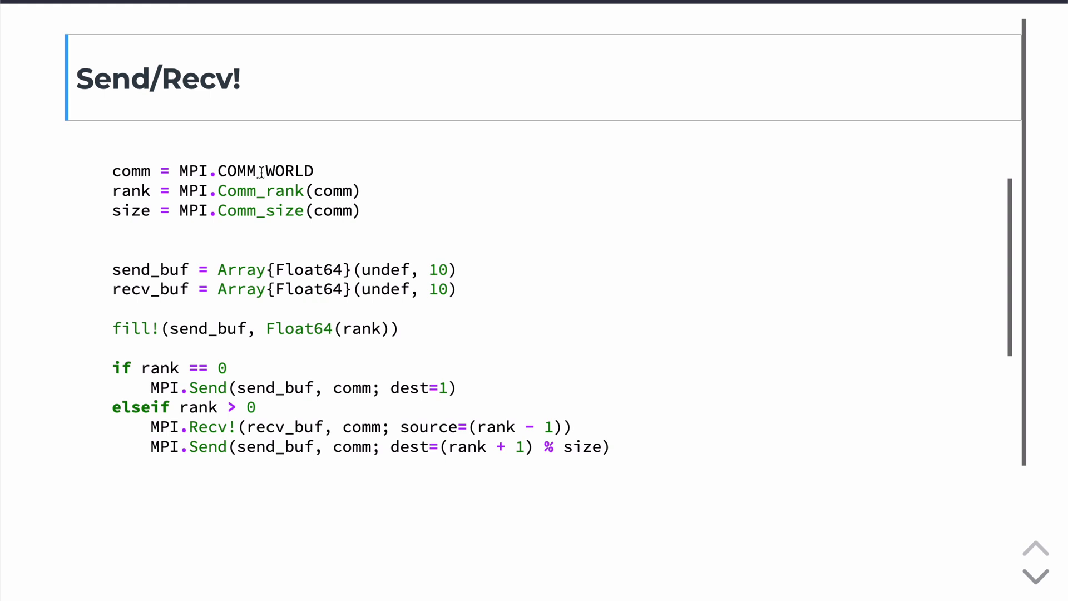
# Walk through the Send/Recv! code past MPI setup to the buffers and fill!(send_buf, Float64(rank)).
pyautogui.scroll(-3)
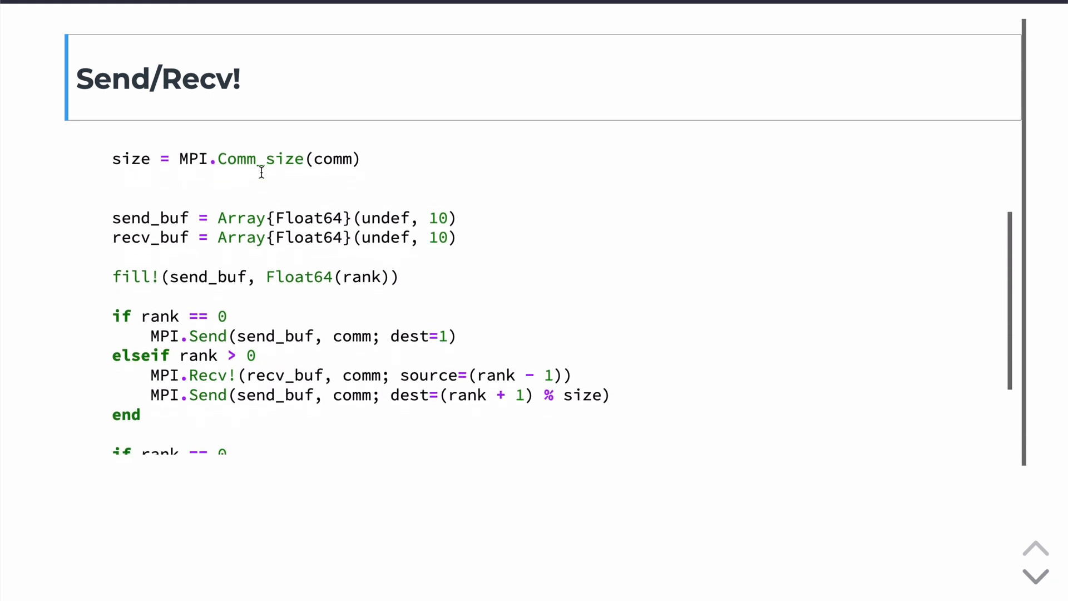
pyautogui.scroll(-3)
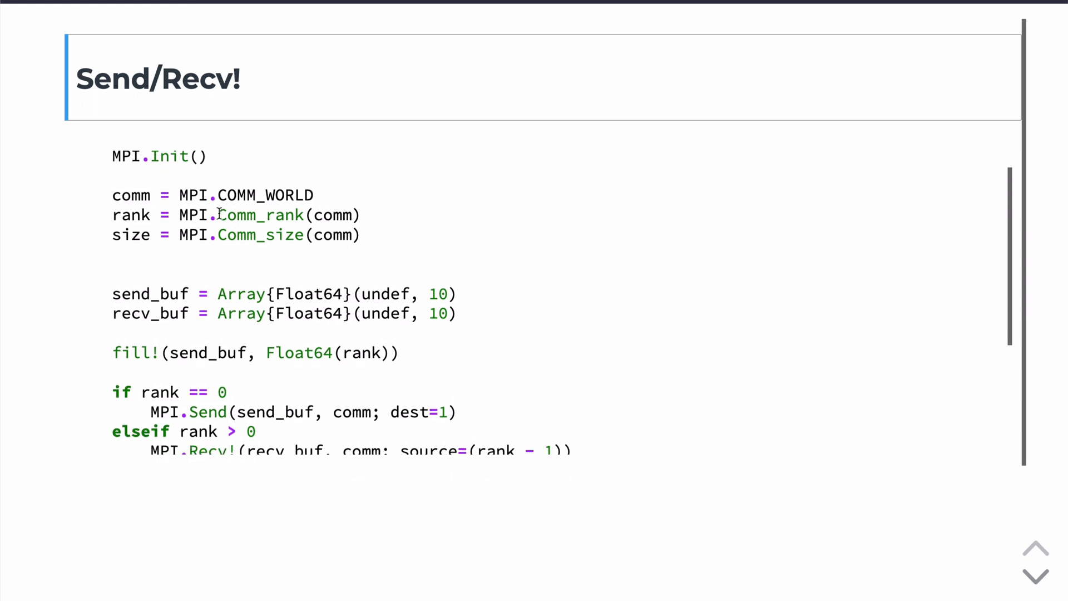
pyautogui.scroll(-3)
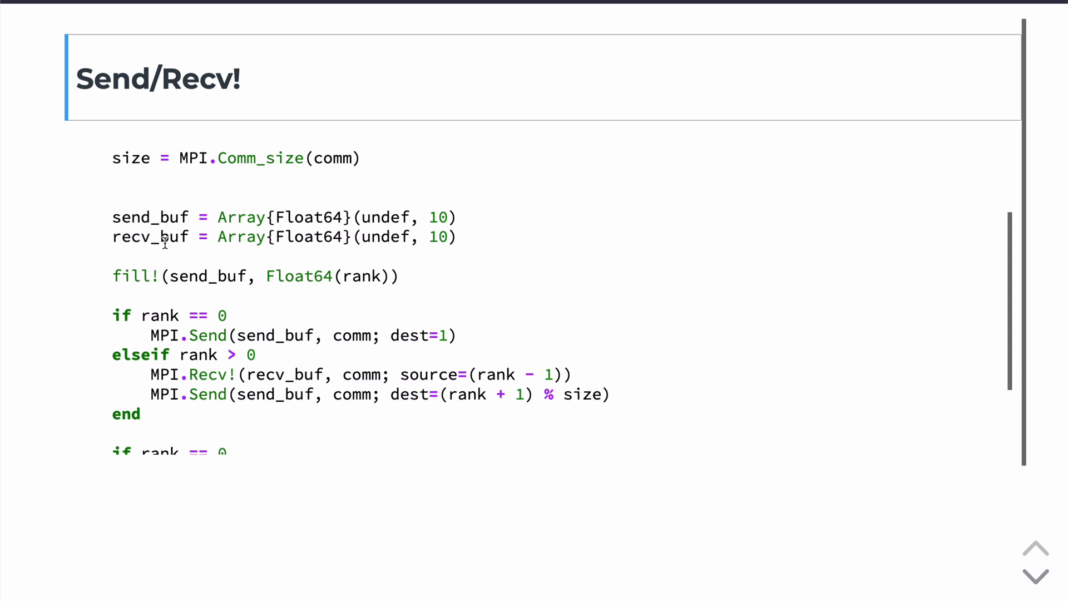
pyautogui.moveTo(392, 224)
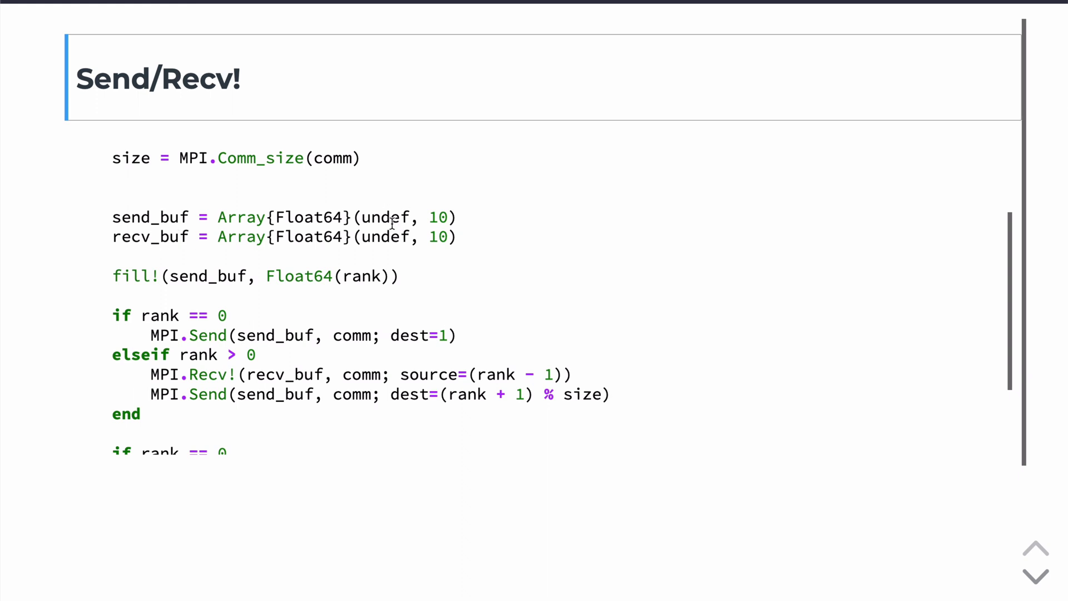
pyautogui.moveTo(439, 217)
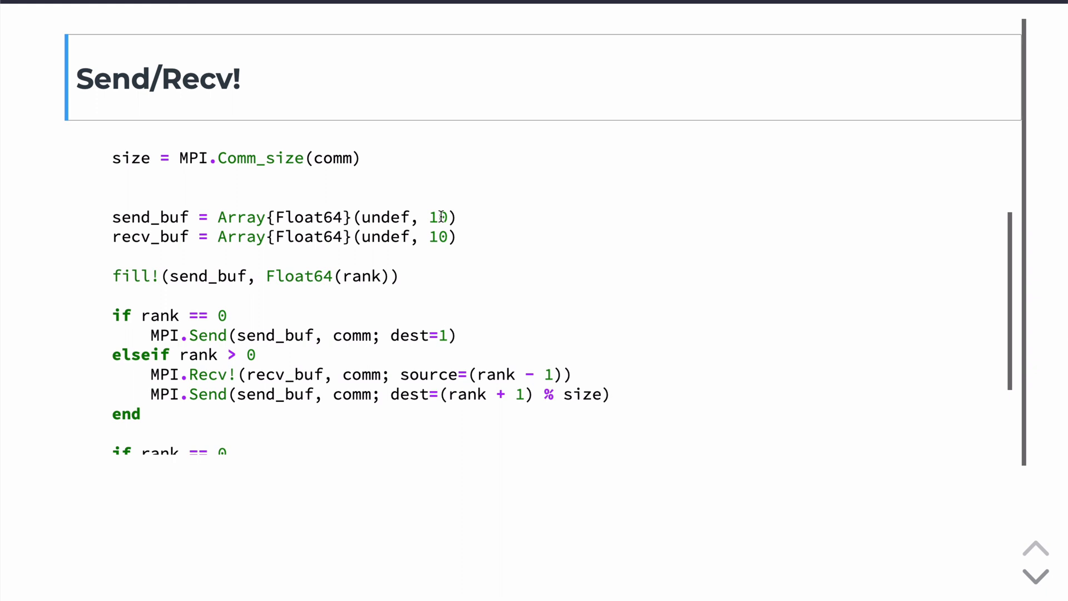
pyautogui.scroll(-3)
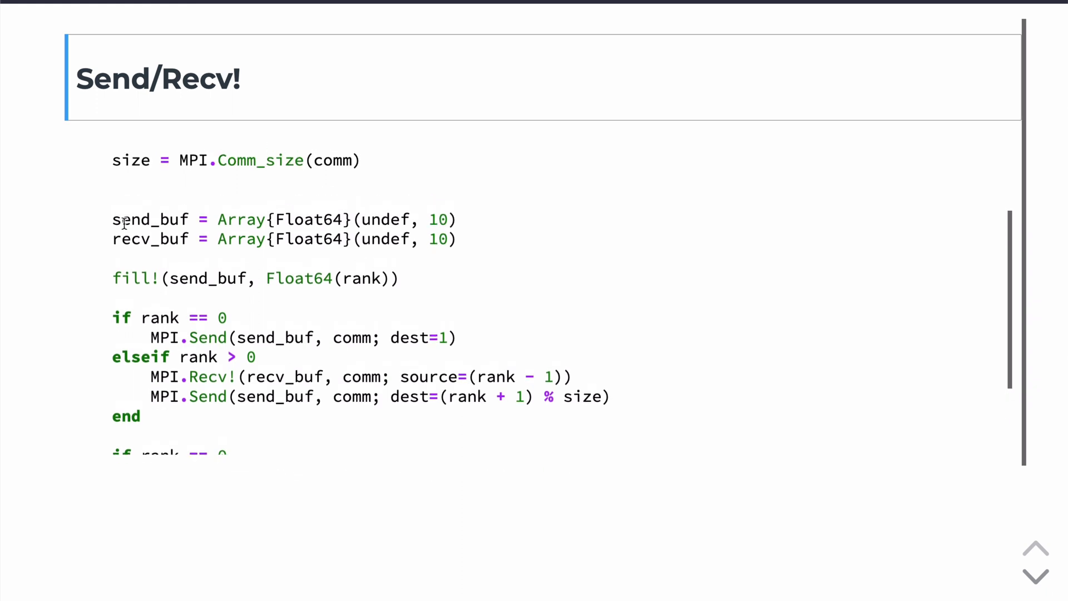
pyautogui.moveTo(359, 282)
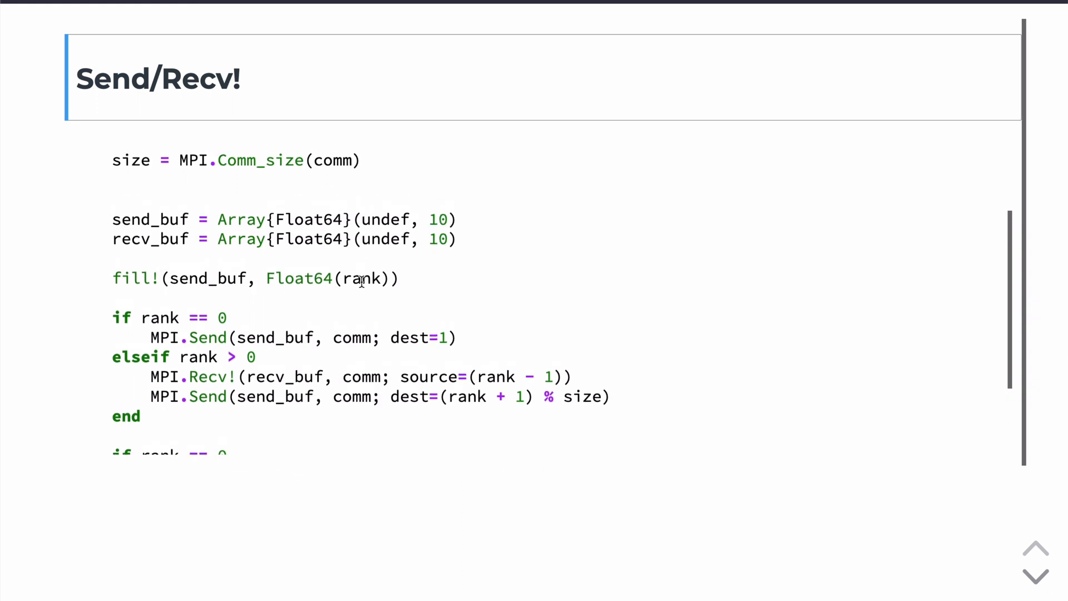
pyautogui.scroll(-3)
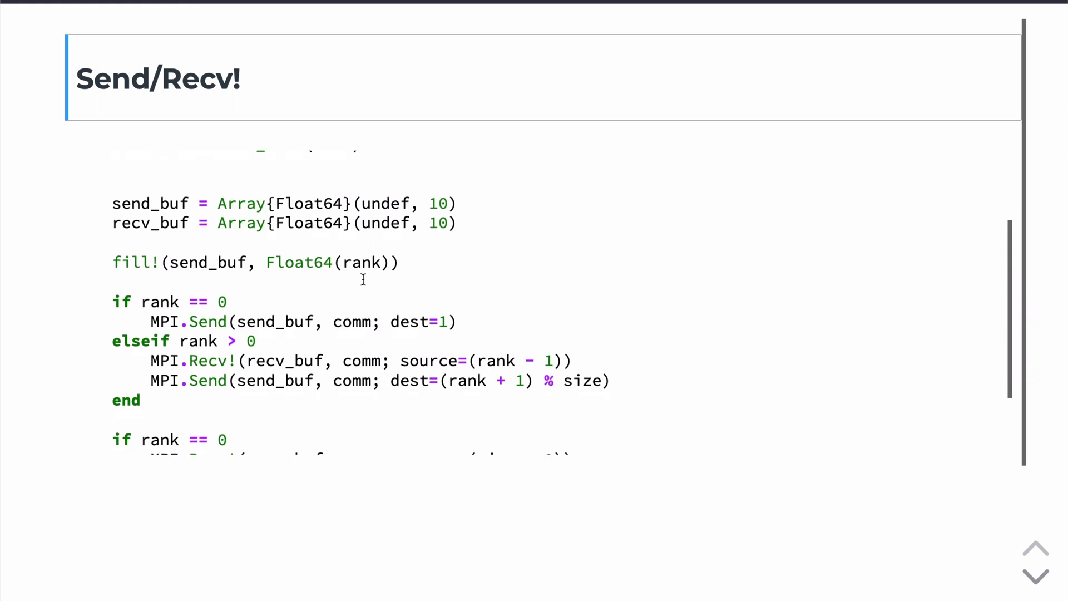
pyautogui.moveTo(363, 285)
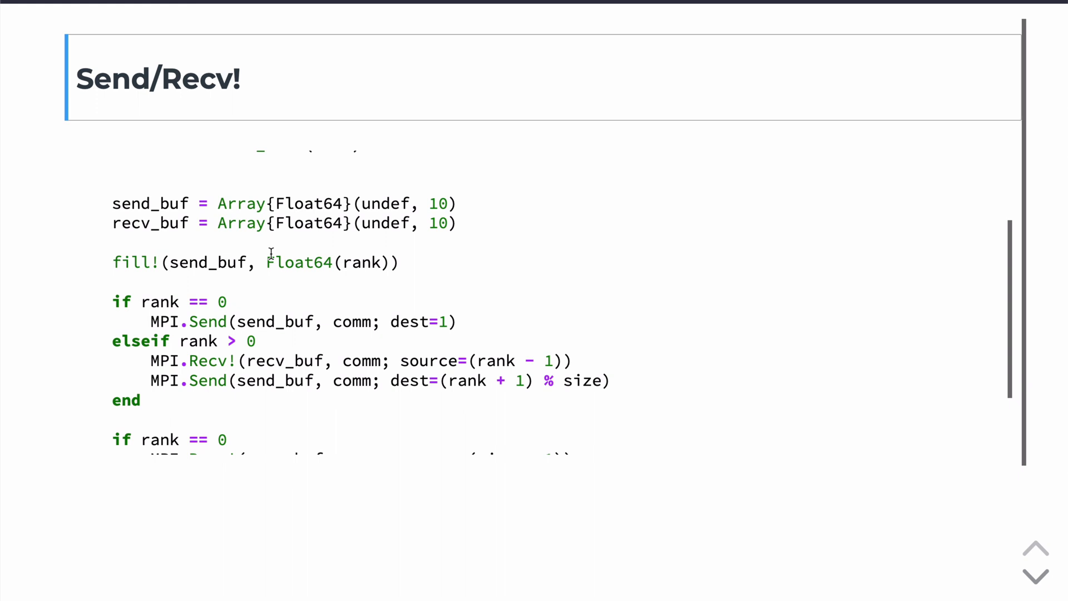
pyautogui.moveTo(254, 266)
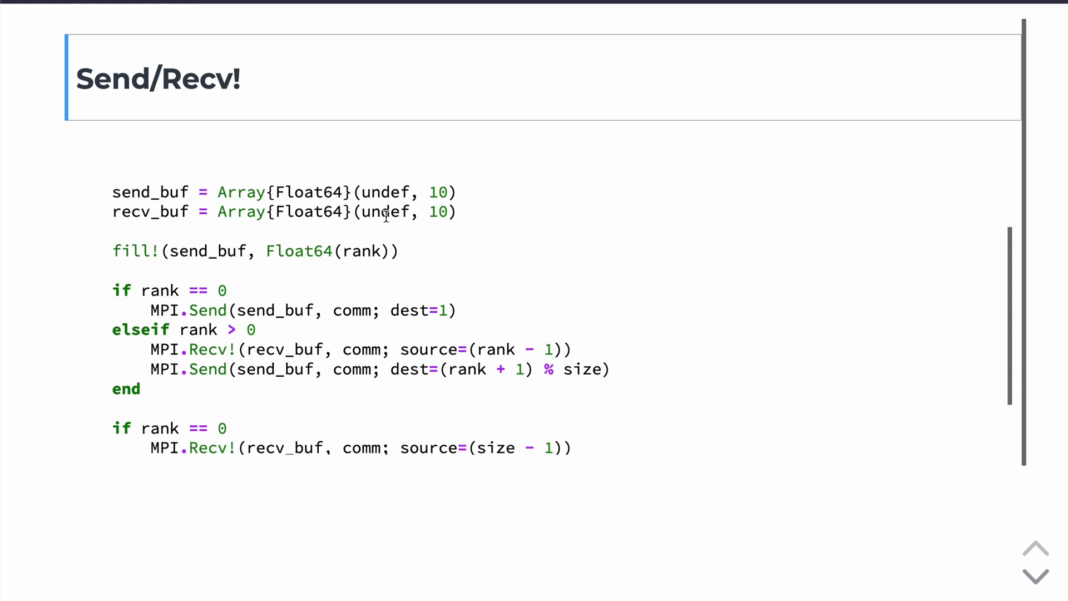
pyautogui.moveTo(327, 257)
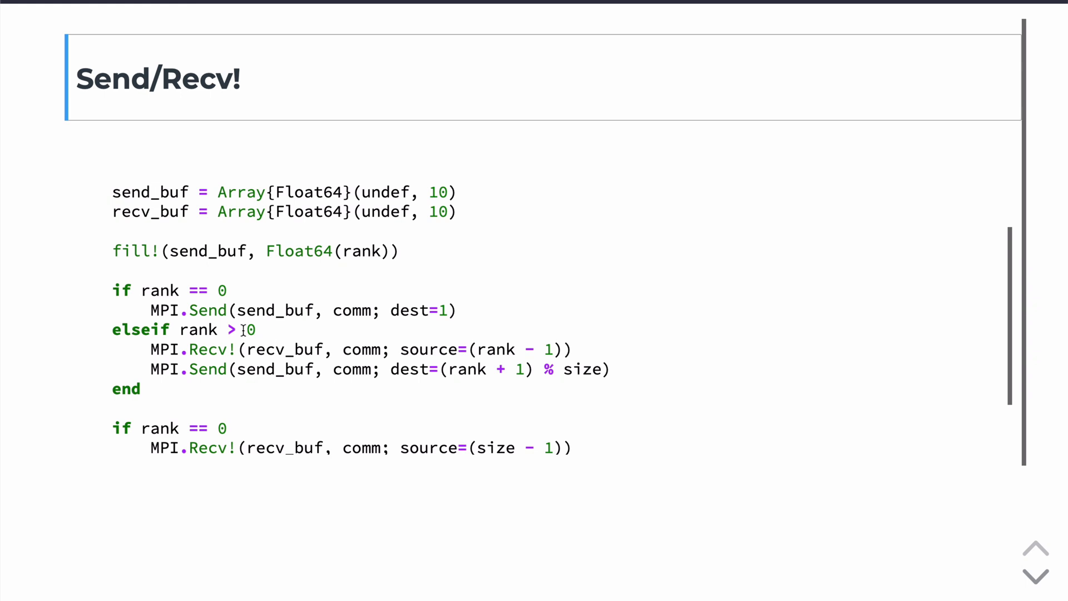
pyautogui.moveTo(493, 351)
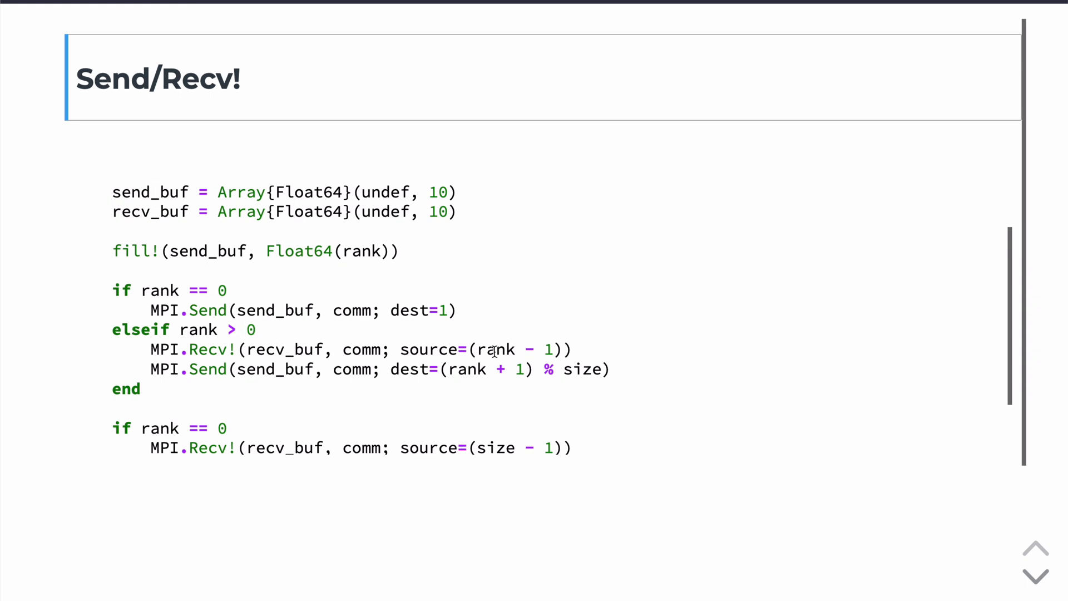
pyautogui.moveTo(508, 351)
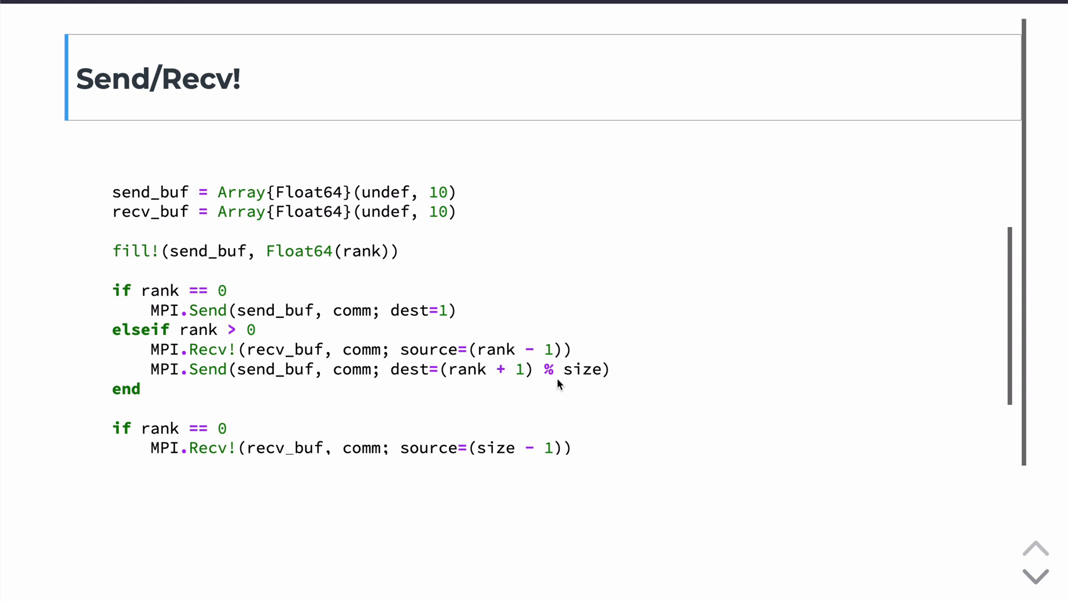
pyautogui.moveTo(524, 372)
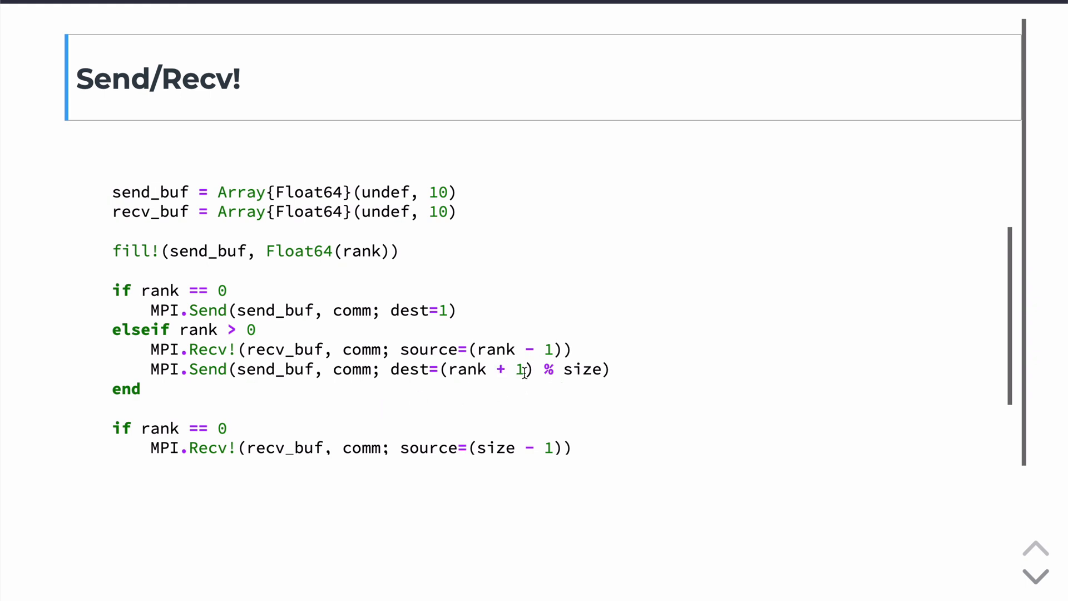
pyautogui.scroll(-3)
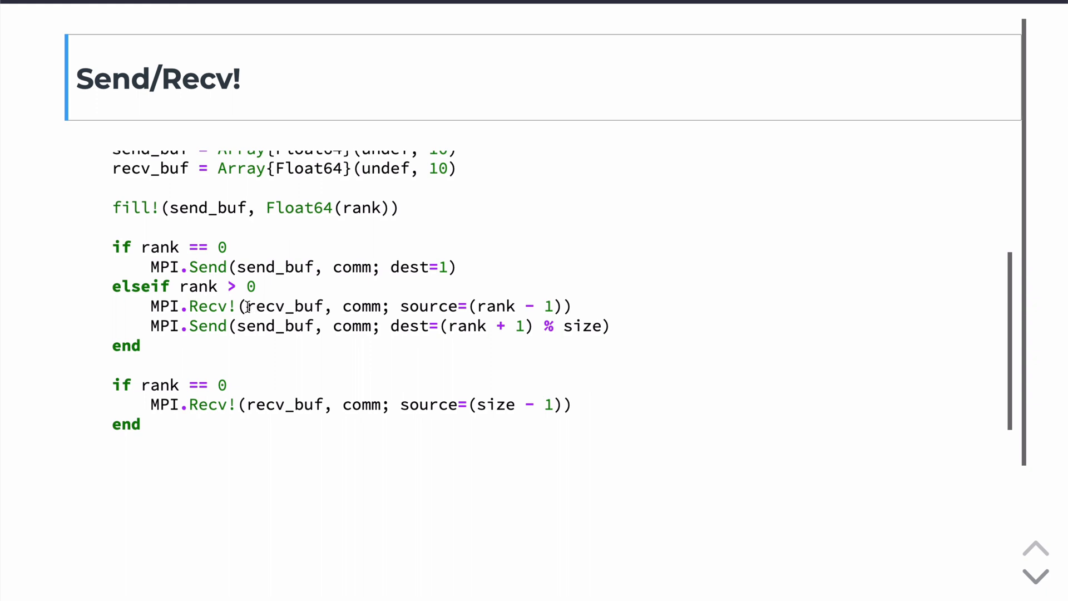
pyautogui.moveTo(314, 307)
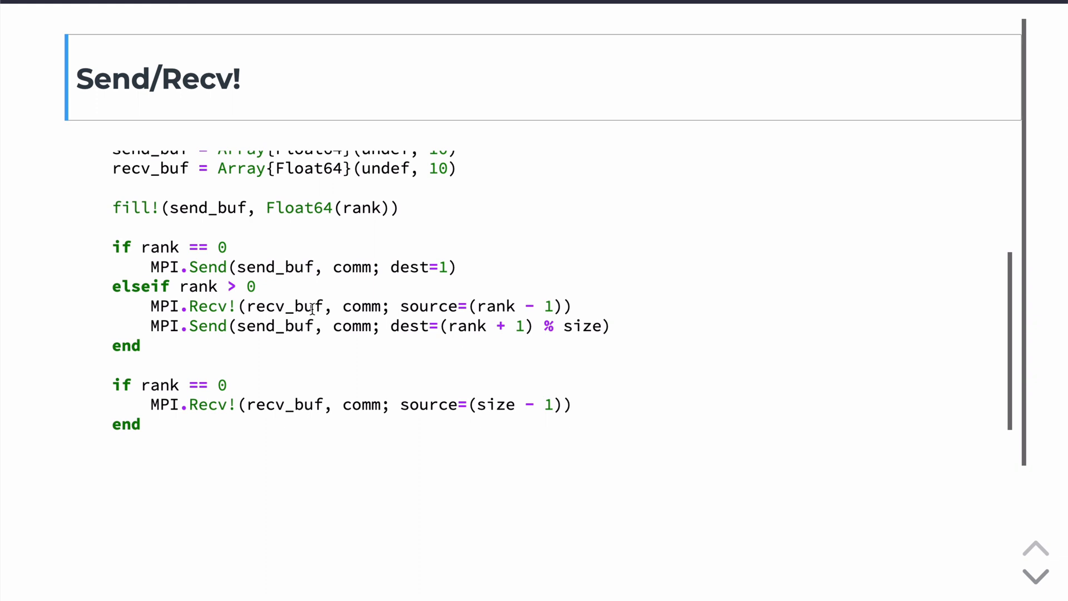
pyautogui.scroll(-3)
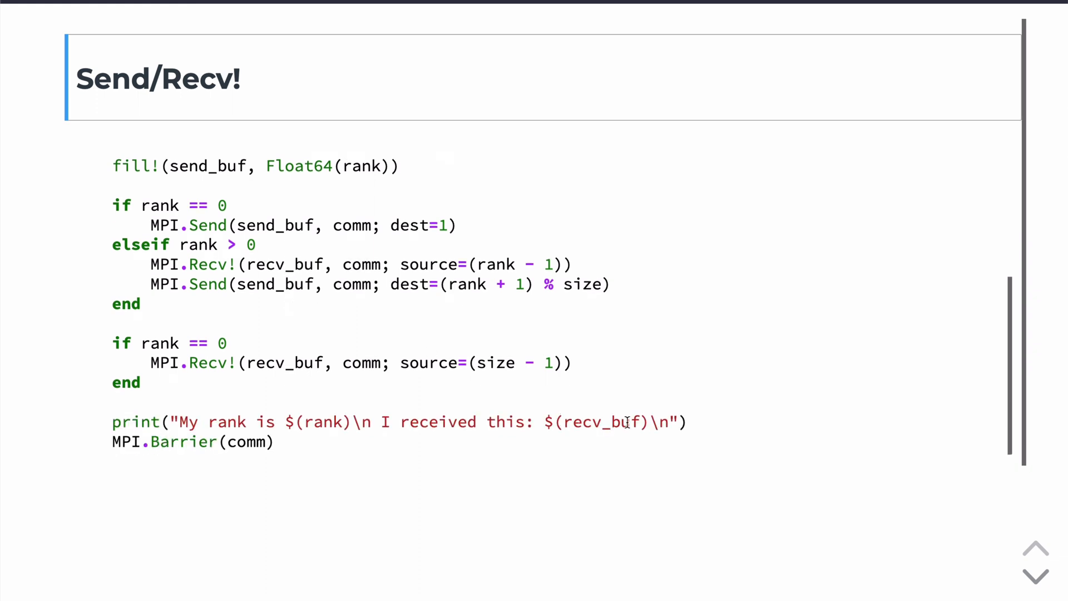
# Bring up the mpiexecjl -np 3 run of Send_Recv2.jl with each rank's received buffer.
pyautogui.scroll(-3)
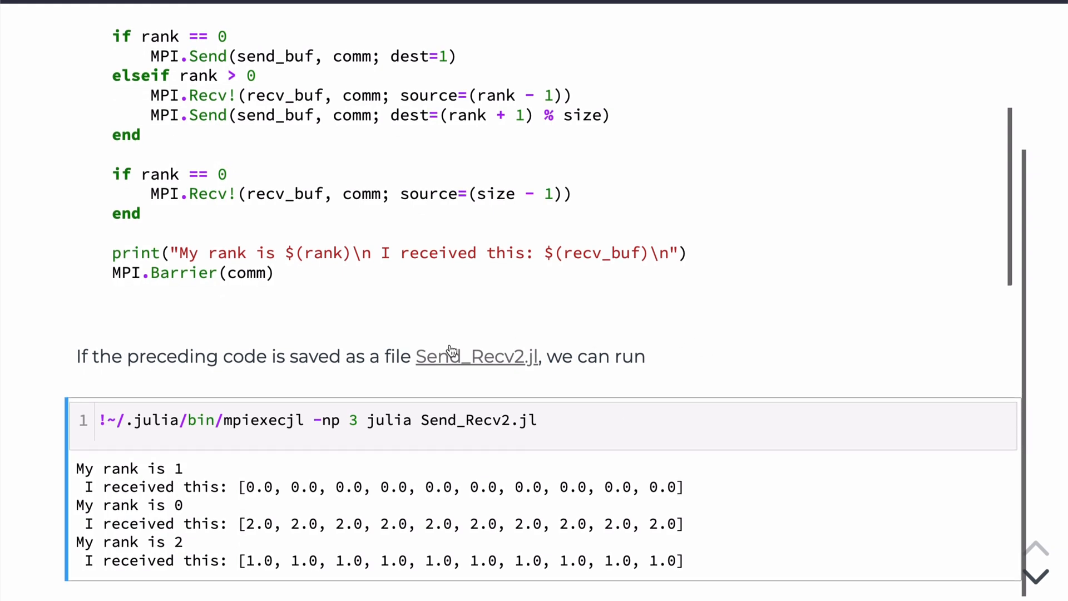
pyautogui.moveTo(357, 419)
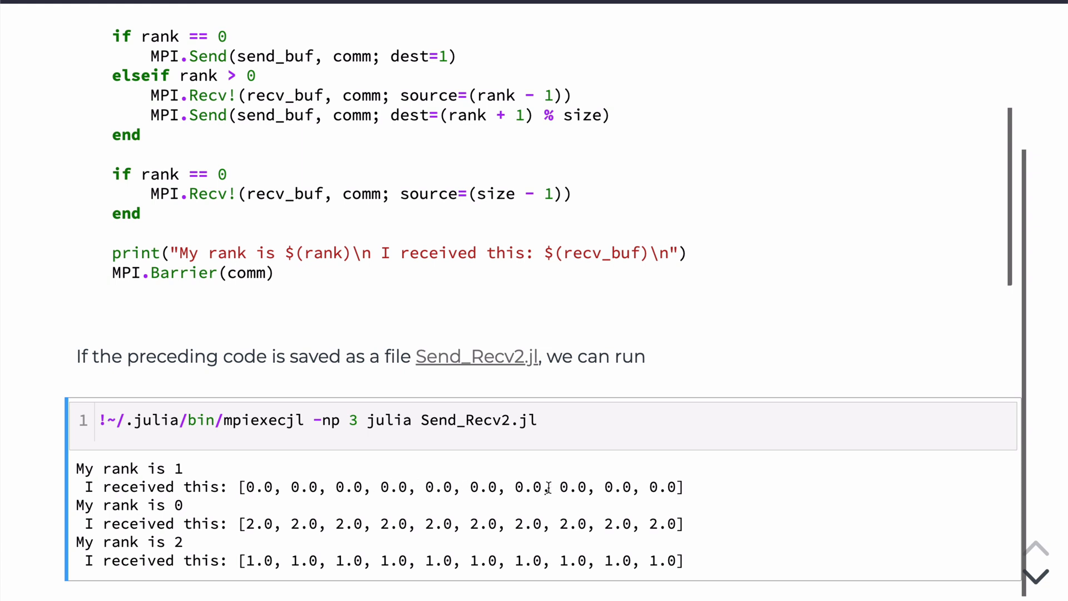
pyautogui.moveTo(271, 478)
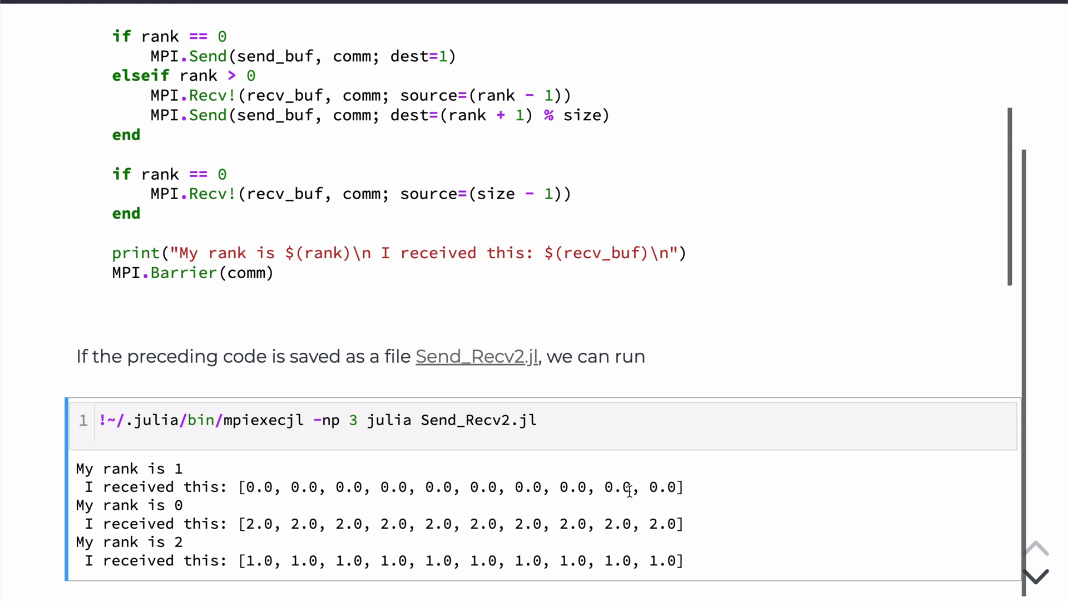
pyautogui.moveTo(465, 489)
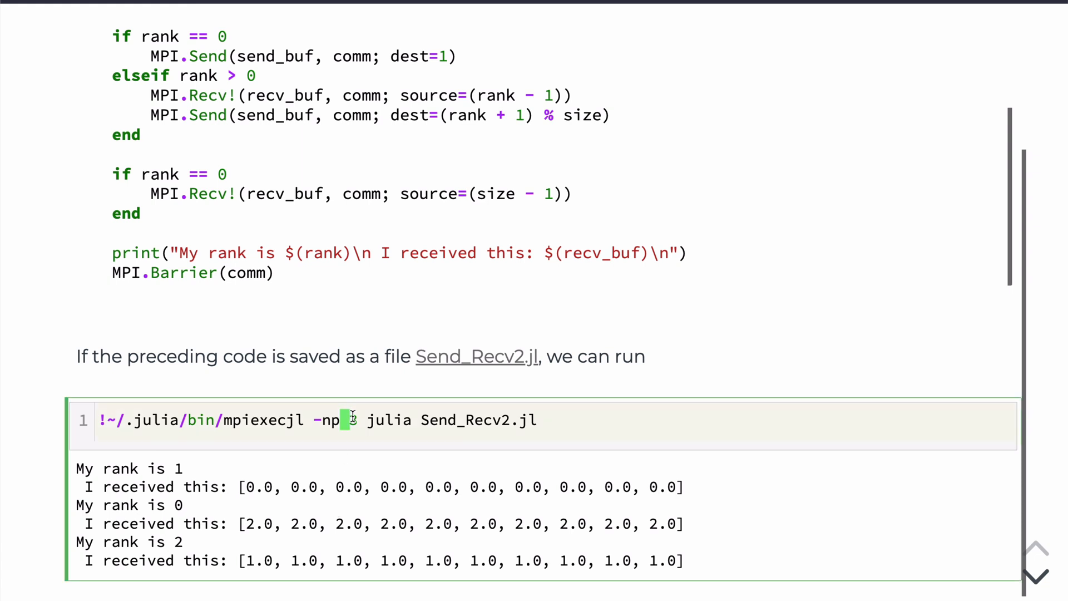
# Change the Send_Recv2.jl run command from -np 3 to -np 4 processes.
pyautogui.write('4')
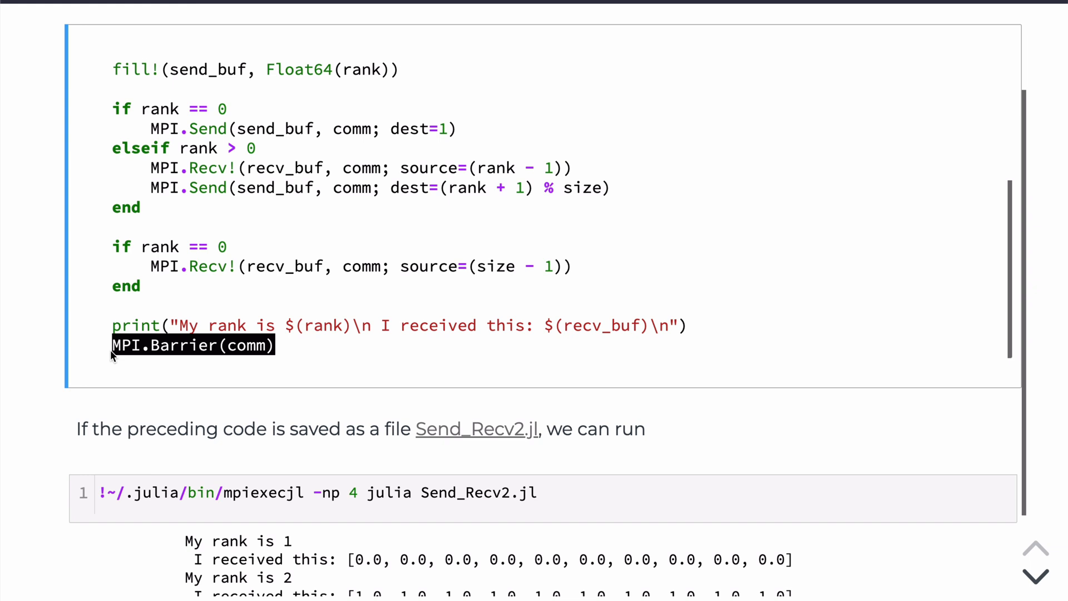
pyautogui.moveTo(238, 259)
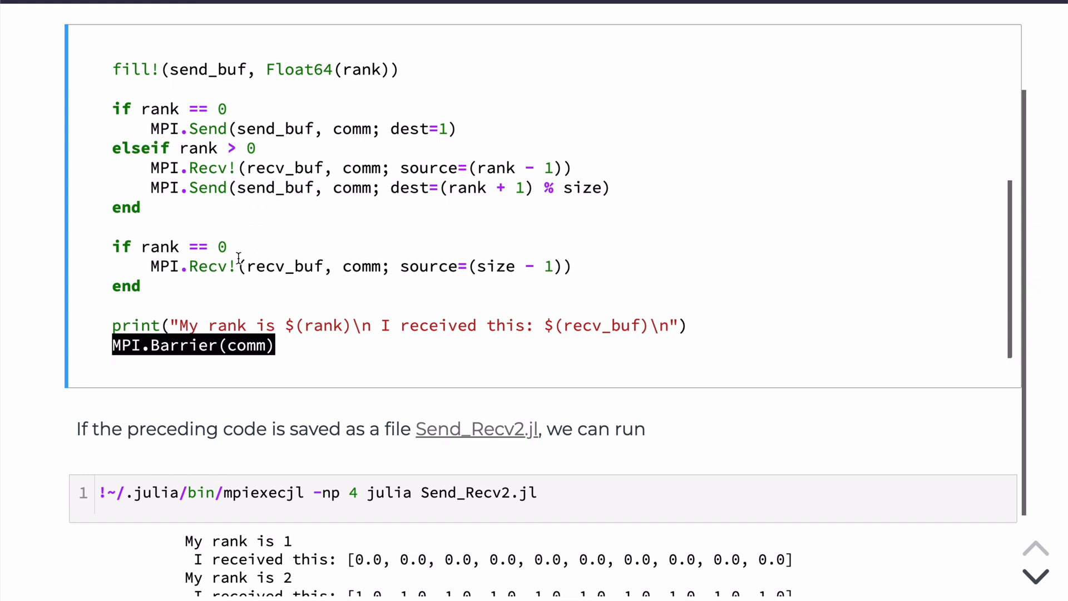
pyautogui.moveTo(186, 345)
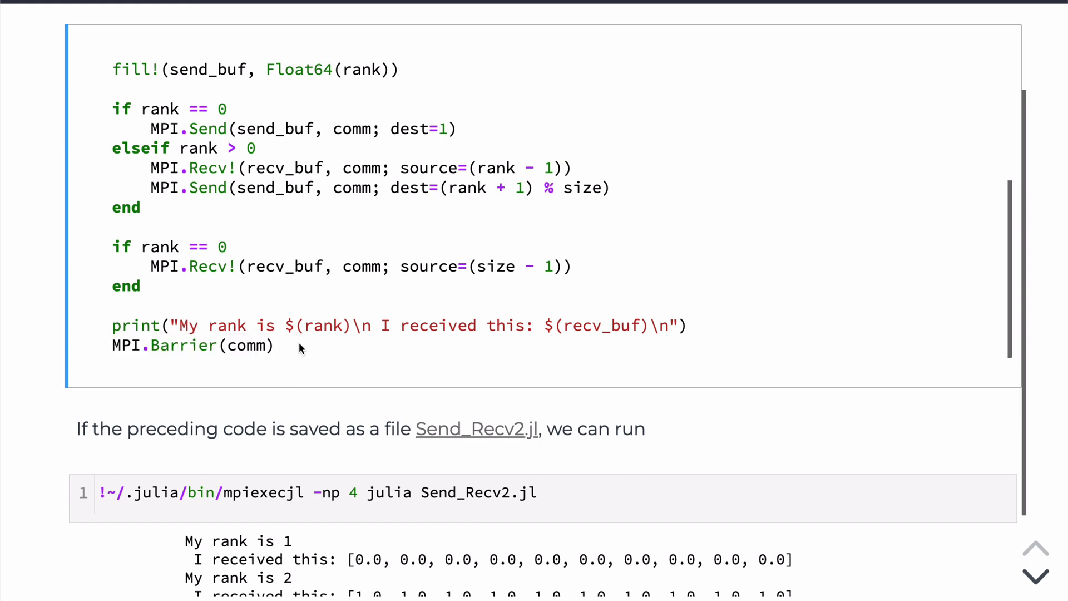
pyautogui.moveTo(201, 169)
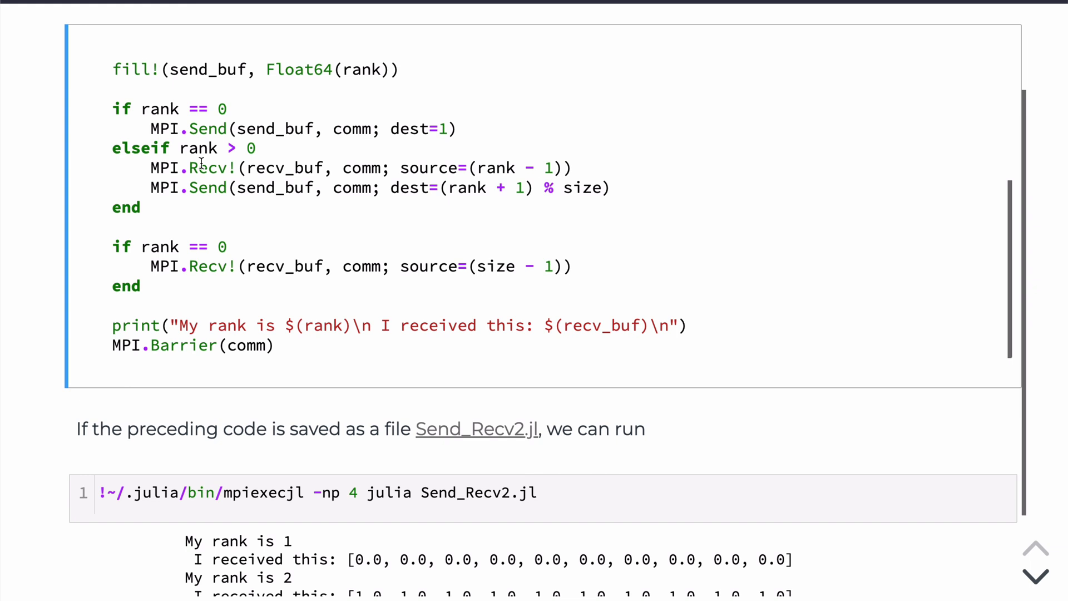
pyautogui.moveTo(196, 108)
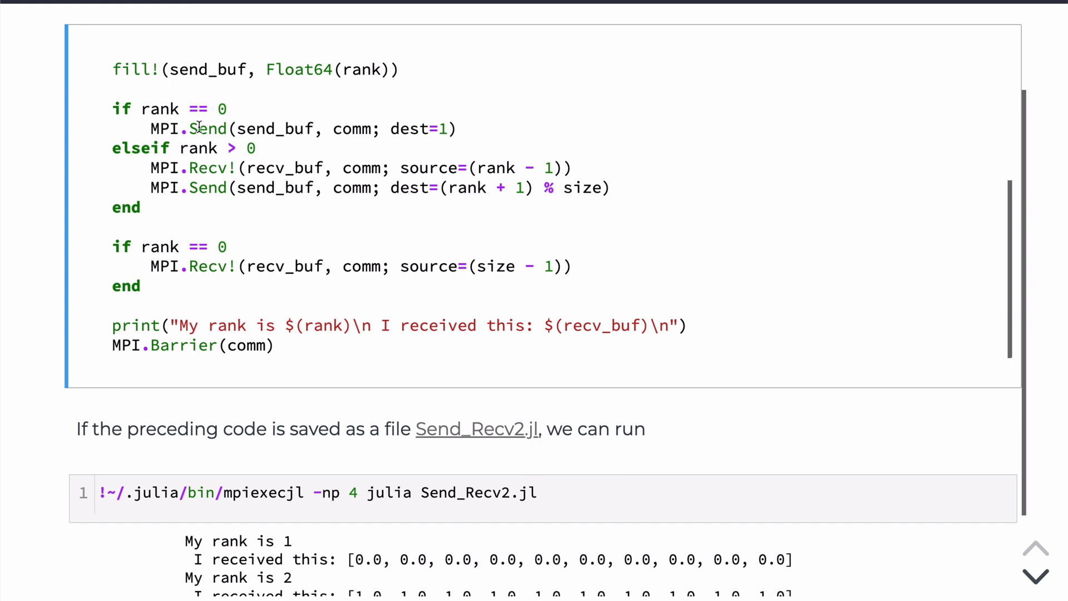
# Highlight the rank 0 Send, the elseif Recv! and the forwarding-to-next-rank lines, then clear the emphasis.
pyautogui.doubleClick(209, 129)
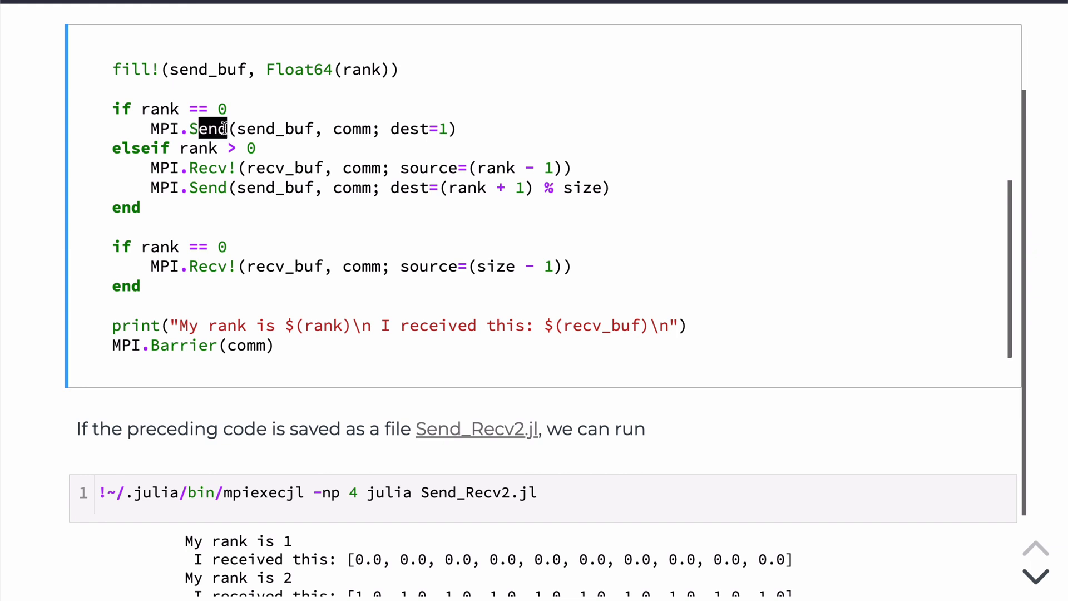
pyautogui.doubleClick(212, 168)
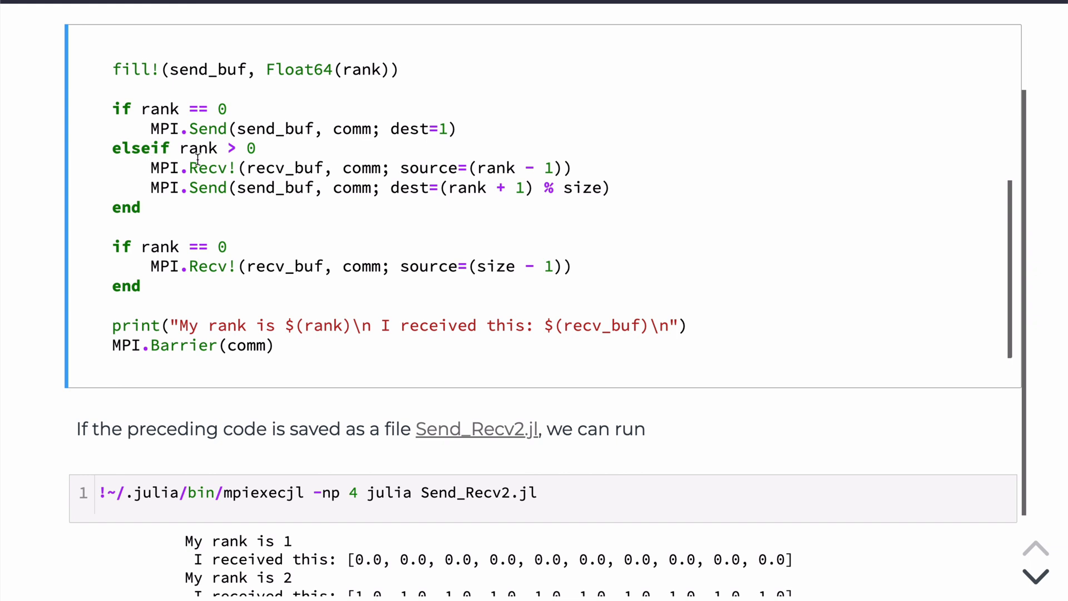
pyautogui.moveTo(177, 143)
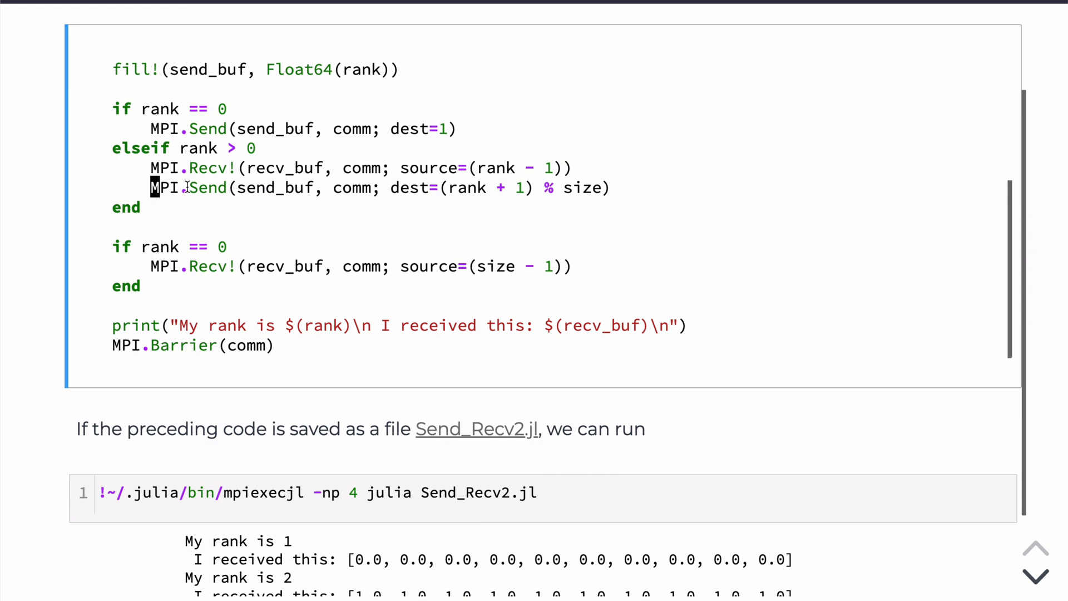
pyautogui.doubleClick(190, 188)
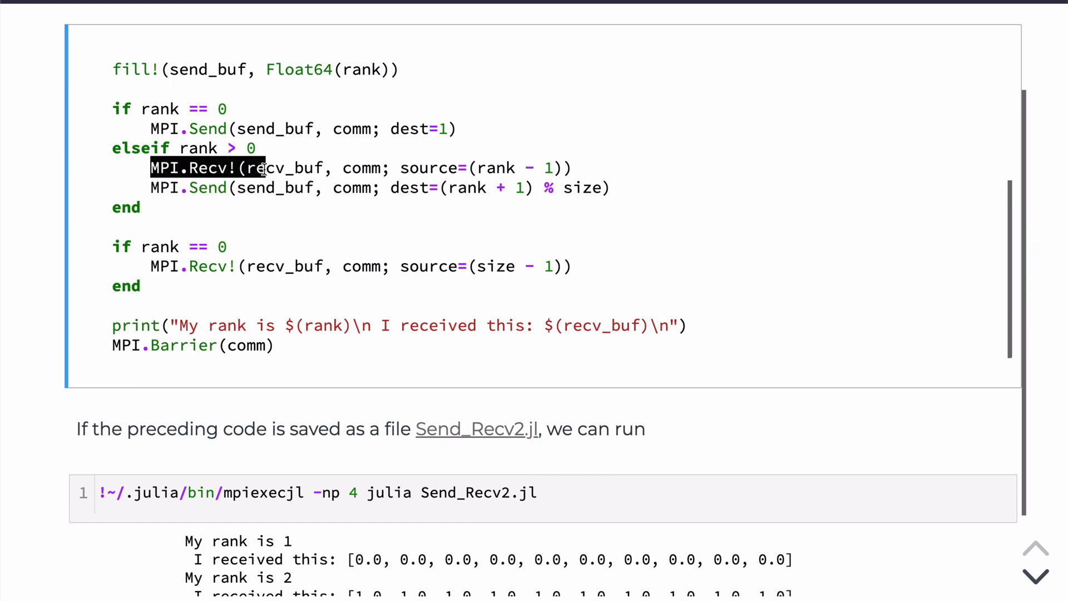
pyautogui.moveTo(257, 183)
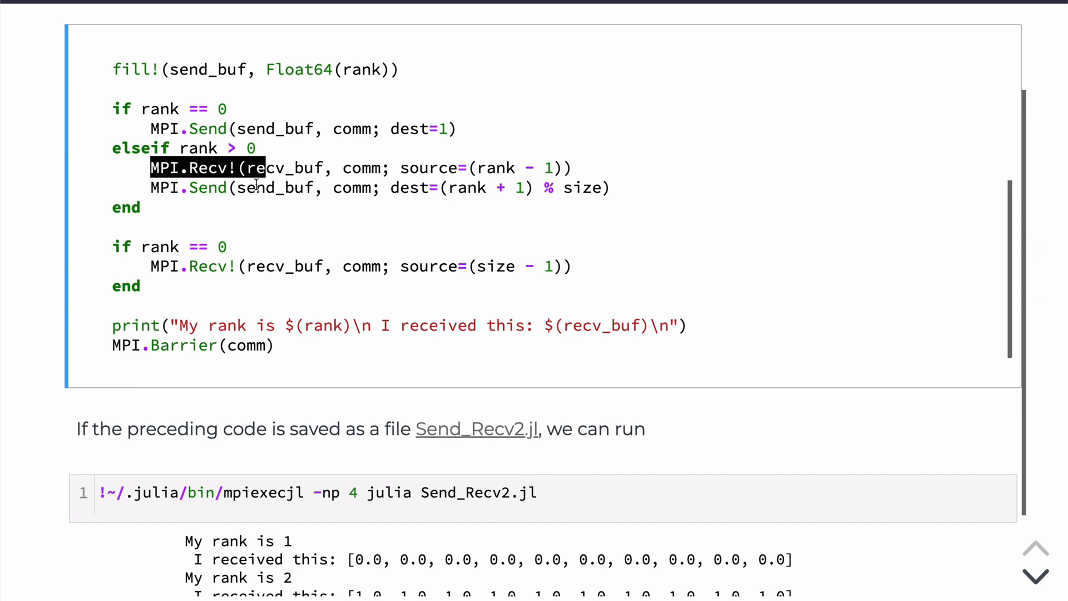
pyautogui.moveTo(208, 188)
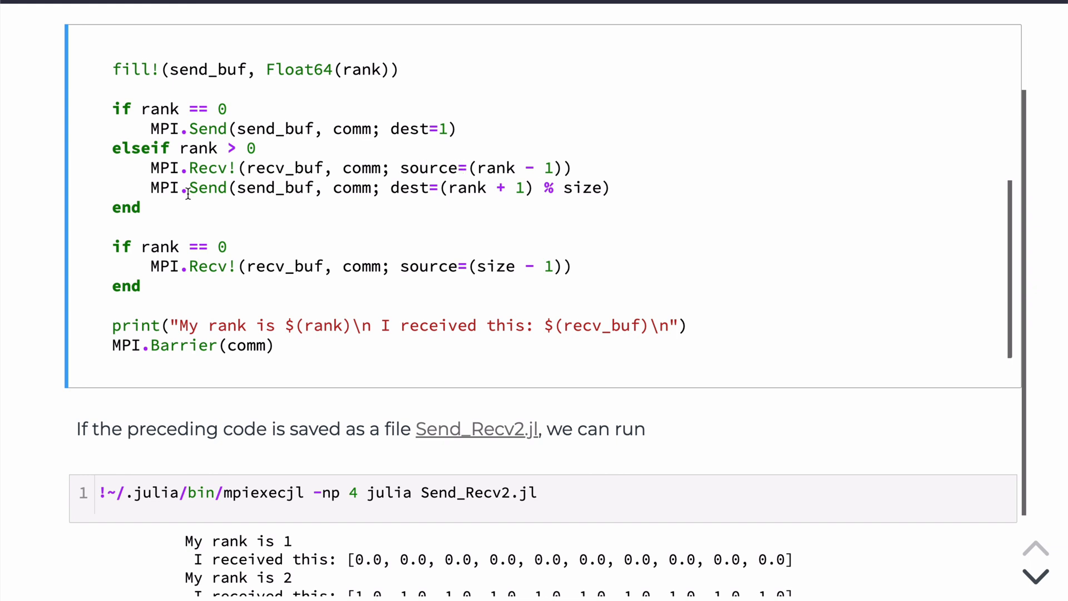
pyautogui.moveTo(152, 168)
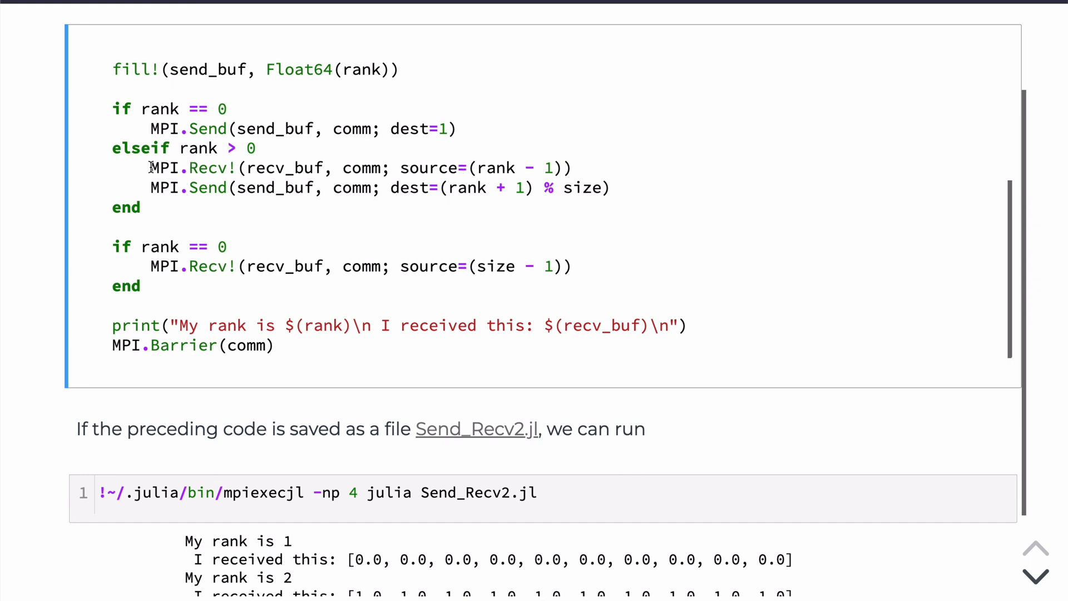
pyautogui.tripleClick(340, 168)
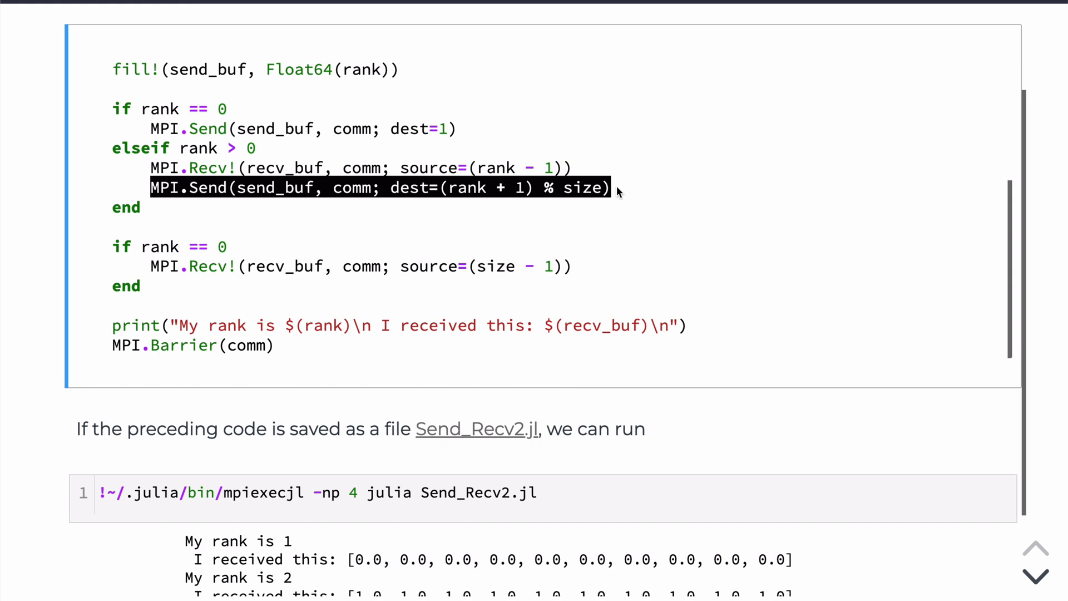
pyautogui.click(186, 210)
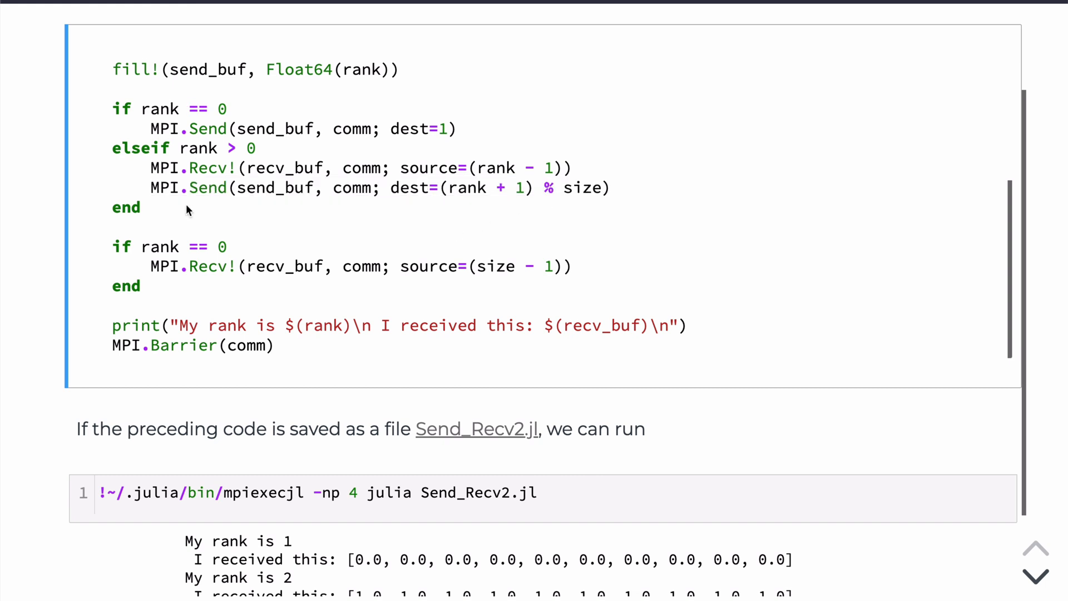
pyautogui.moveTo(193, 168)
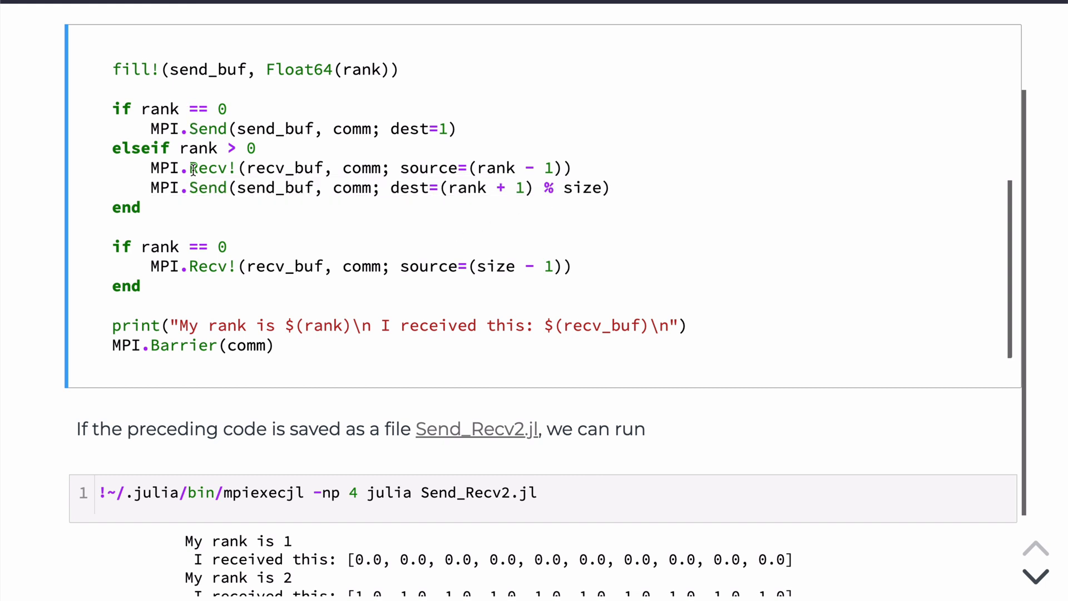
pyautogui.moveTo(152, 403)
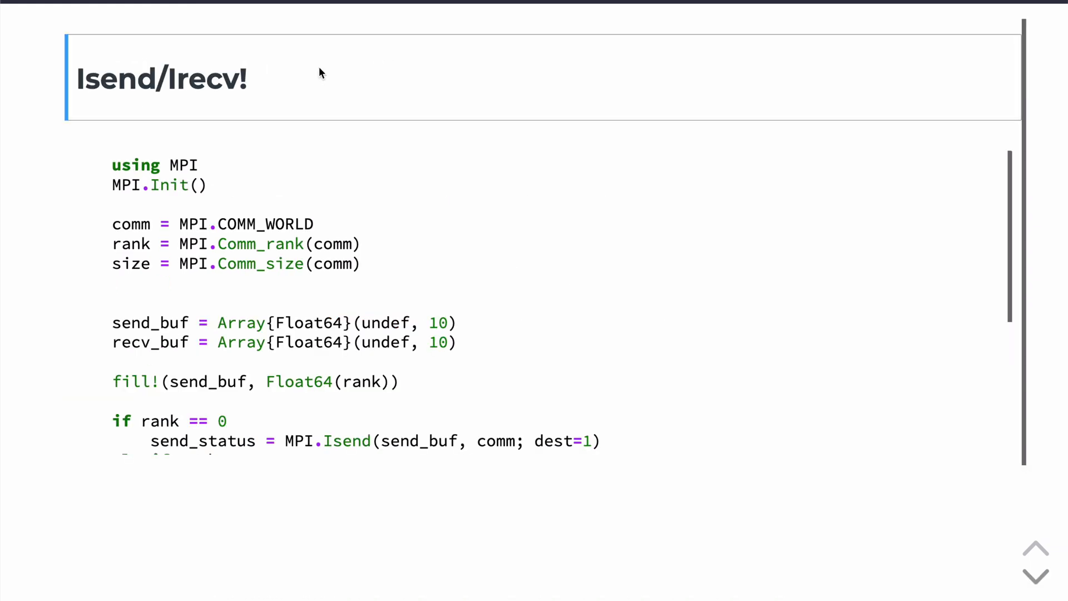
pyautogui.moveTo(133, 78)
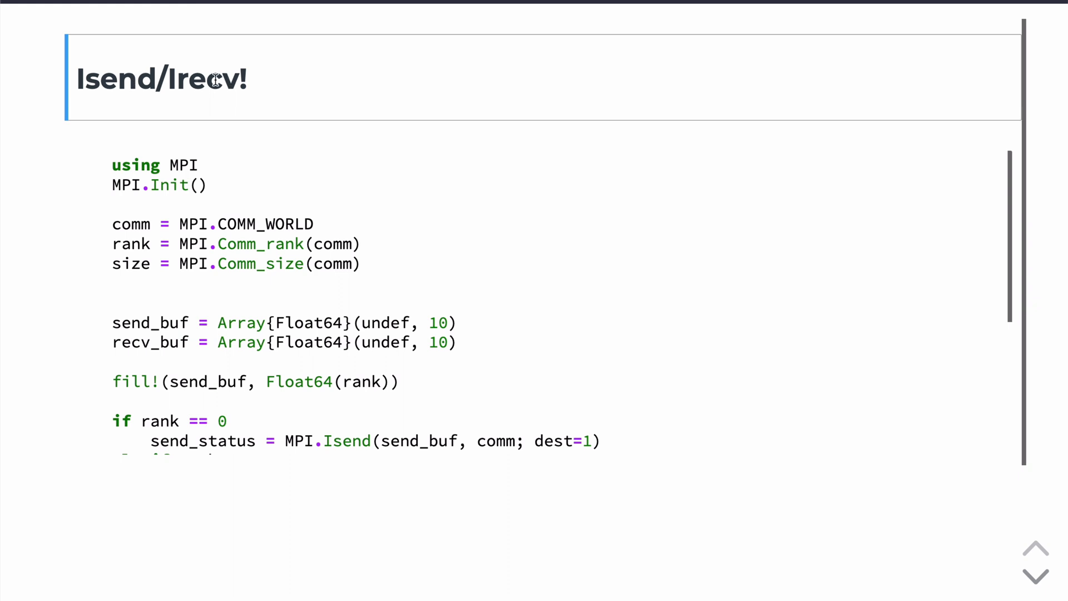
pyautogui.moveTo(151, 156)
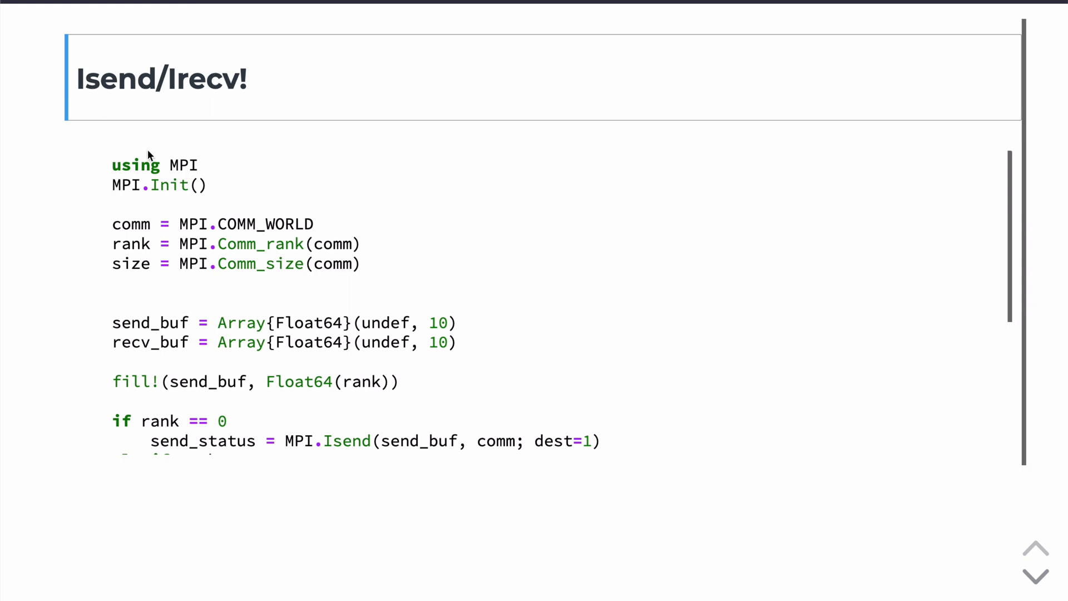
pyautogui.scroll(-3)
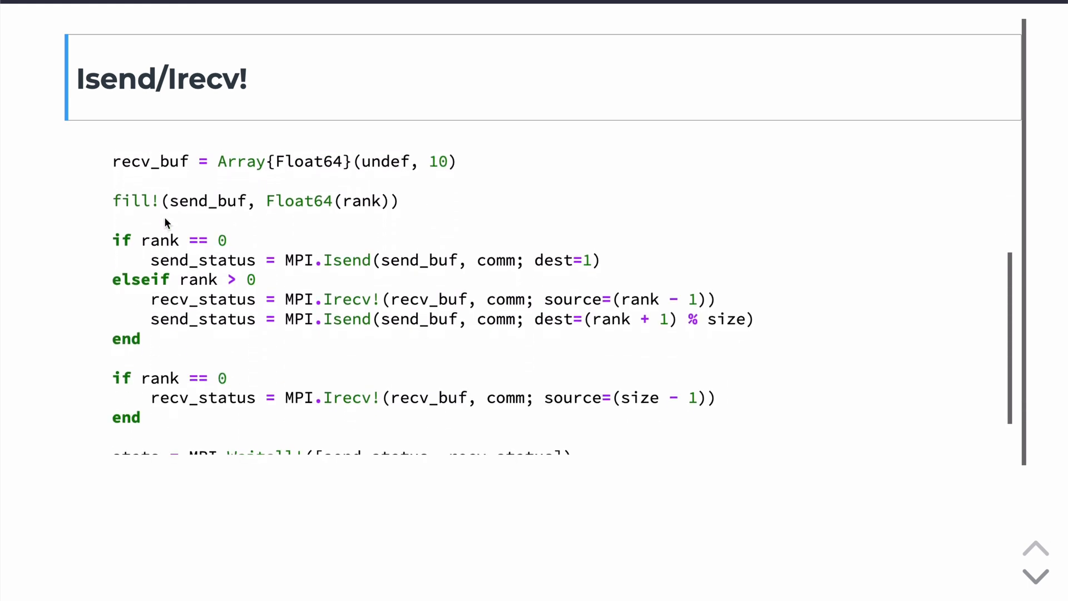
pyautogui.scroll(-3)
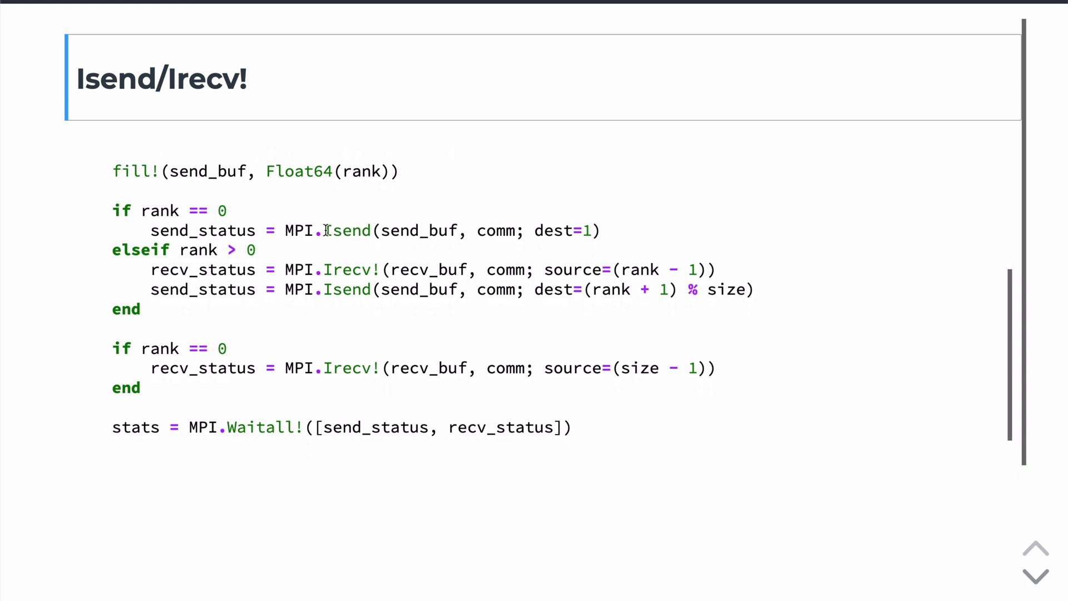
pyautogui.moveTo(326, 264)
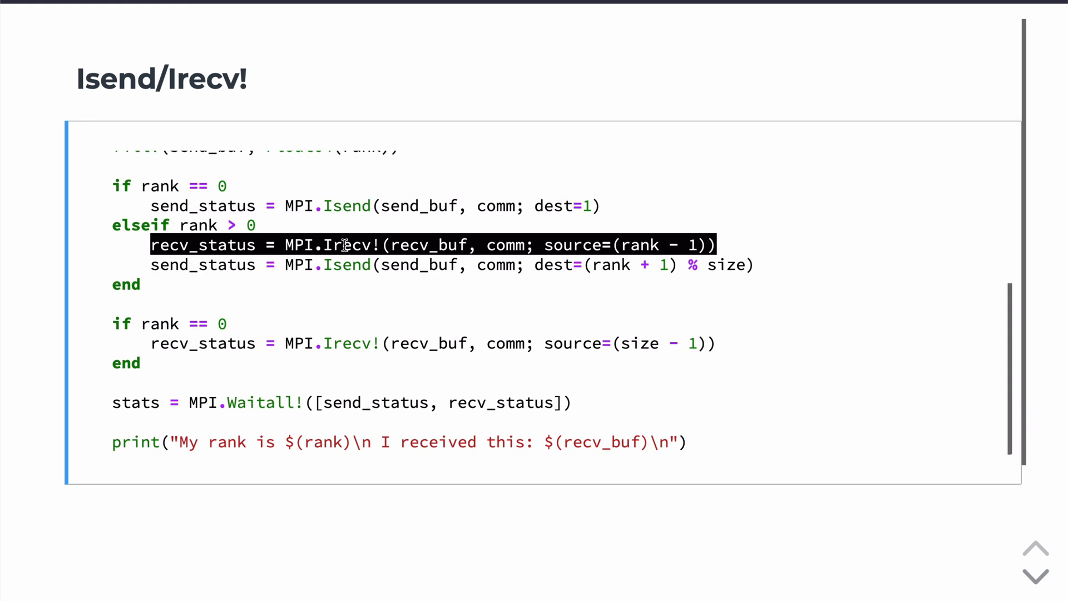
pyautogui.moveTo(337, 245)
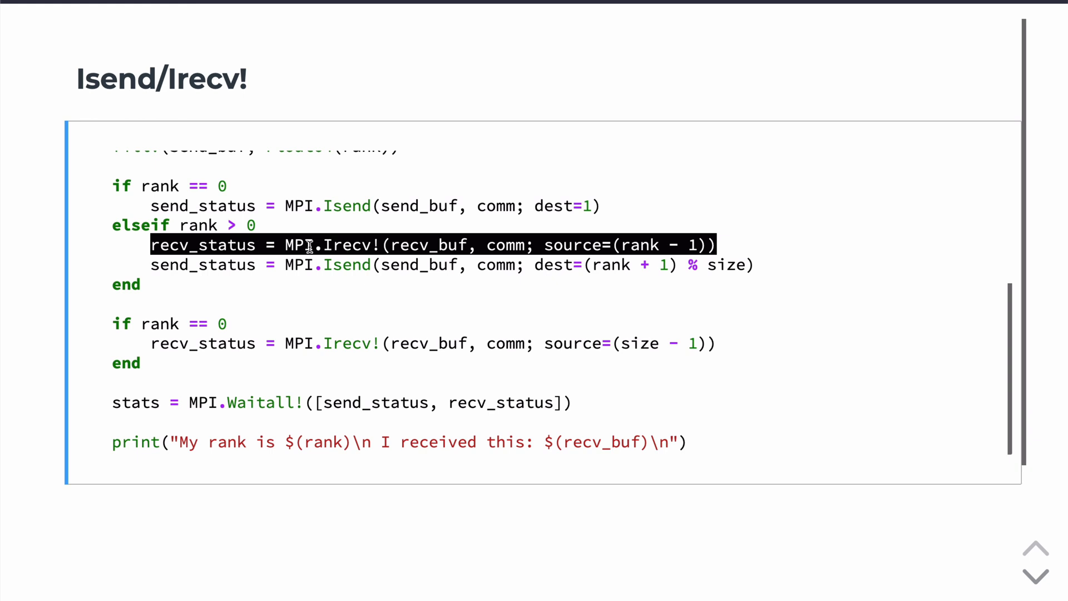
pyautogui.doubleClick(298, 265)
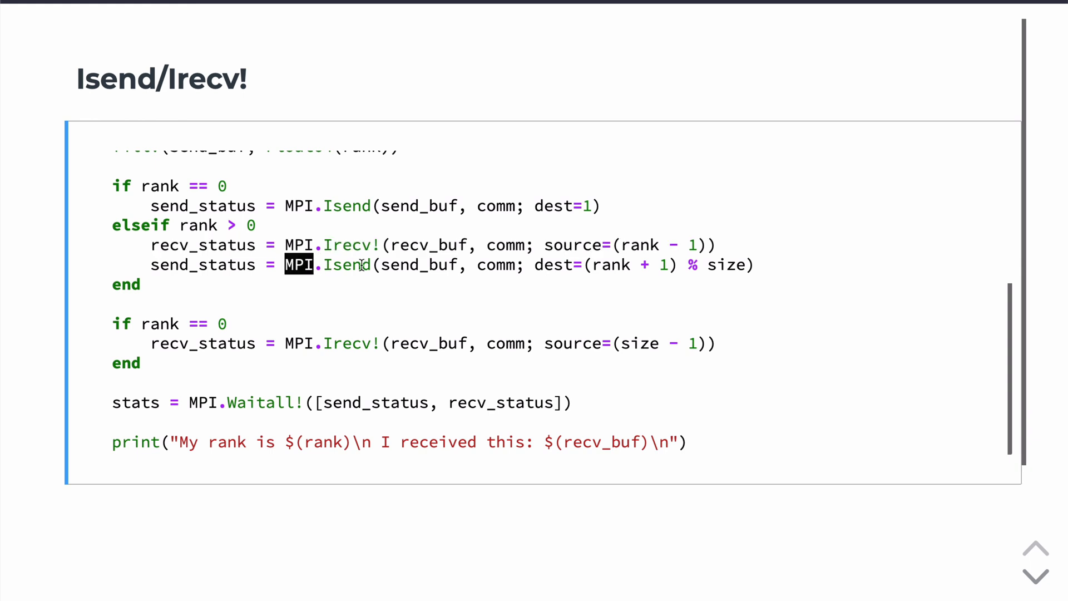
pyautogui.moveTo(313, 265); pyautogui.dragTo(563, 264)
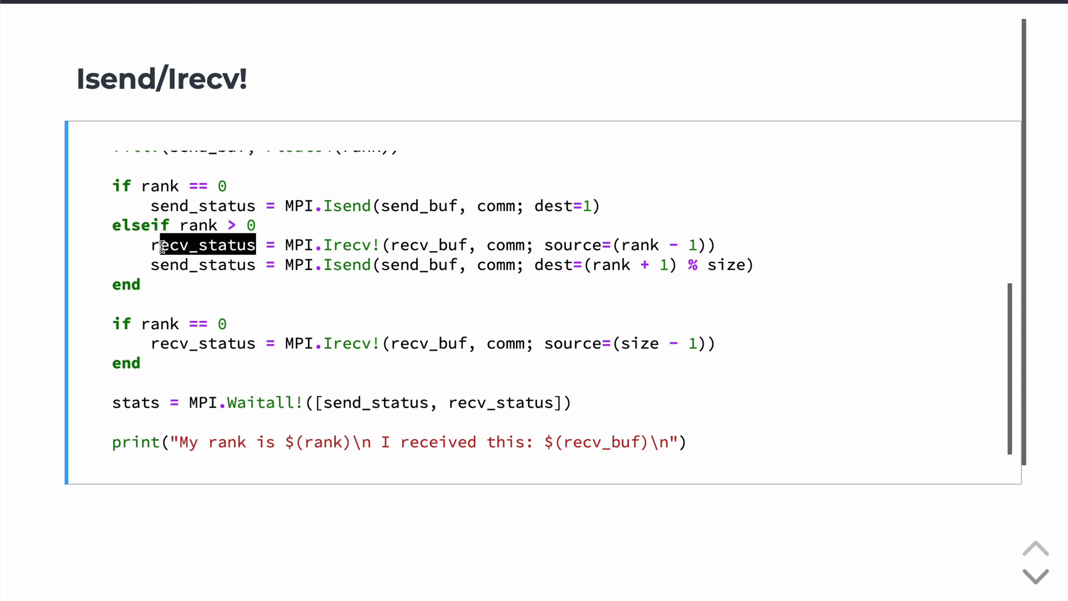
pyautogui.scroll(-3)
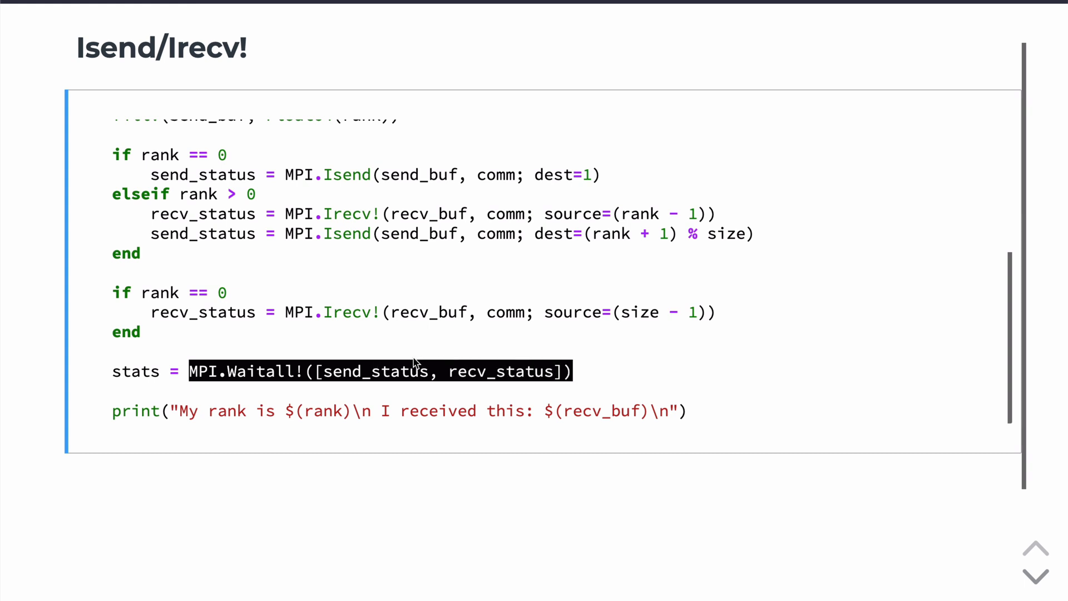
pyautogui.moveTo(439, 375)
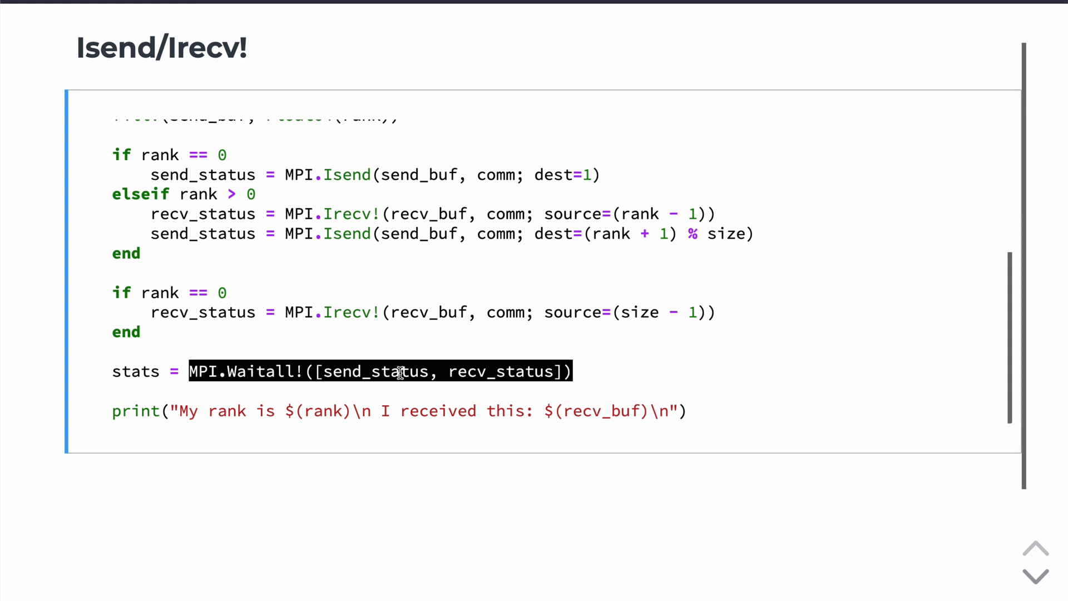
pyautogui.click(552, 430)
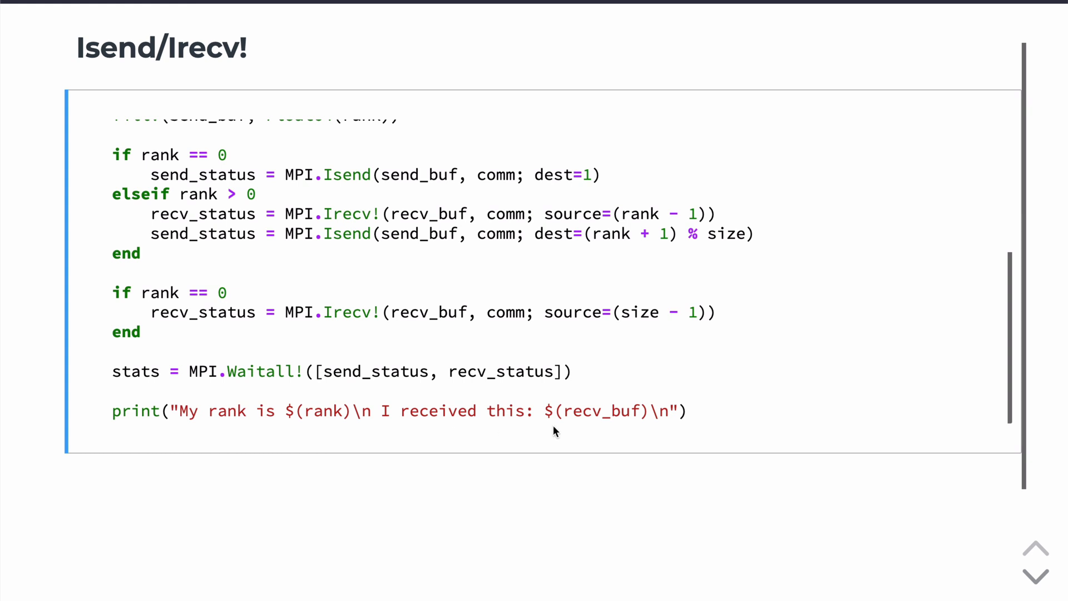
pyautogui.scroll(-3)
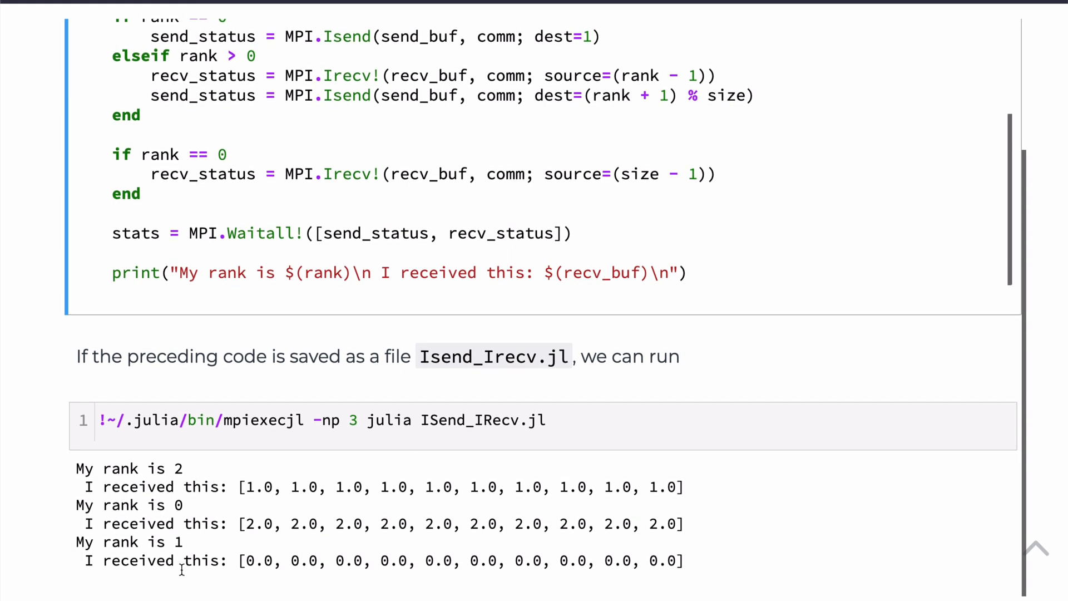
pyautogui.moveTo(189, 581)
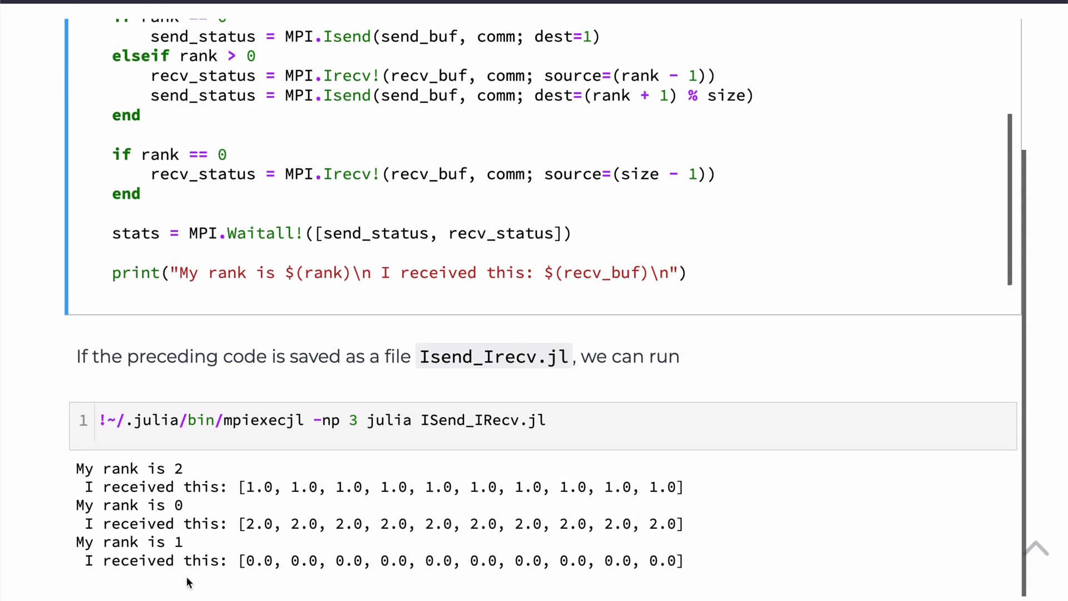
pyautogui.moveTo(266, 99)
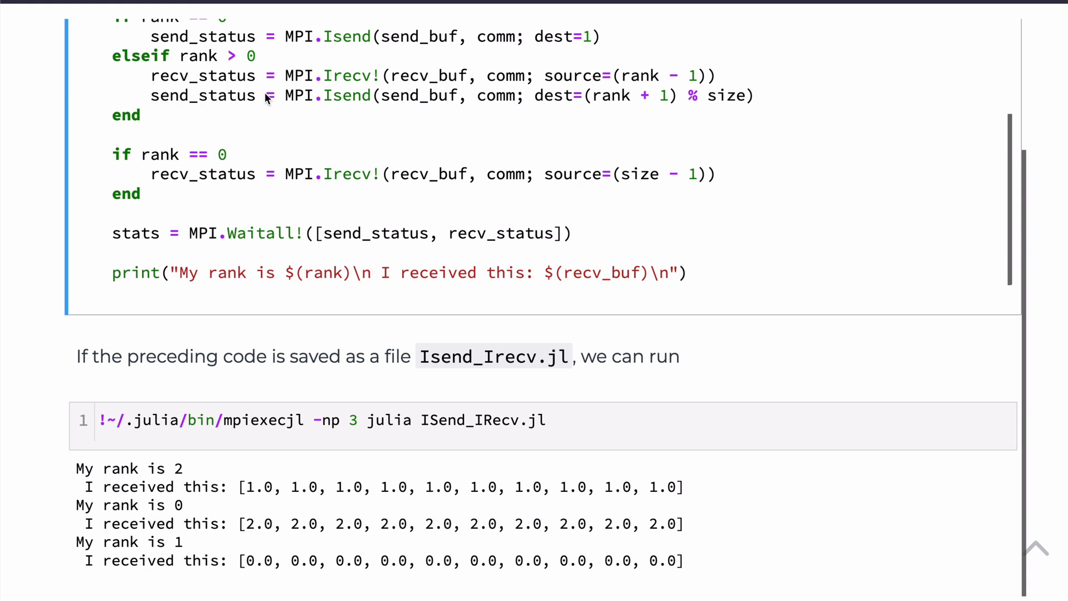
pyautogui.moveTo(256, 96)
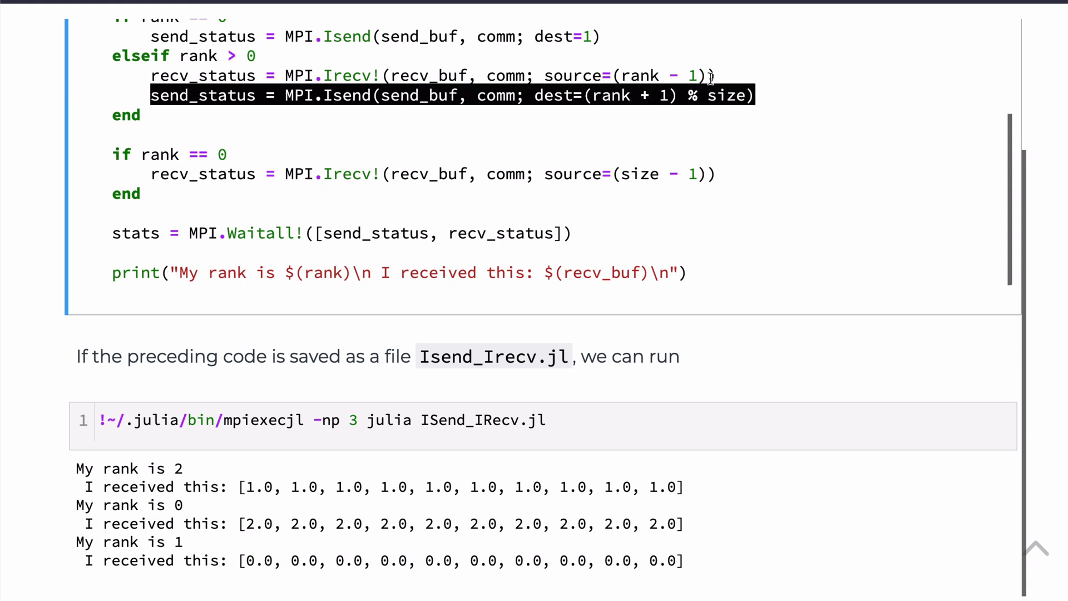
pyautogui.moveTo(234, 77)
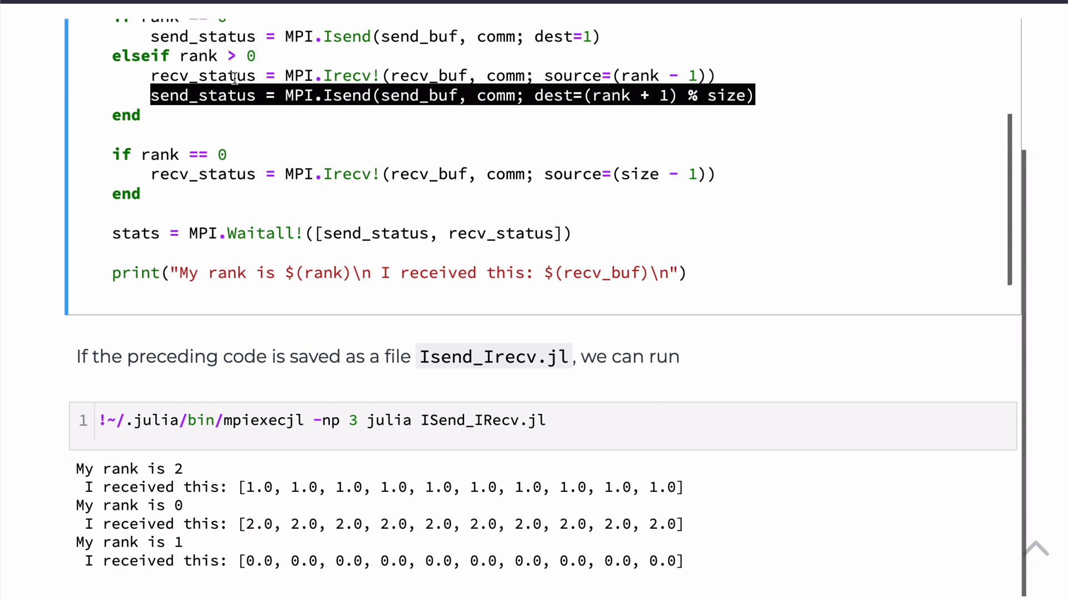
pyautogui.moveTo(205, 74)
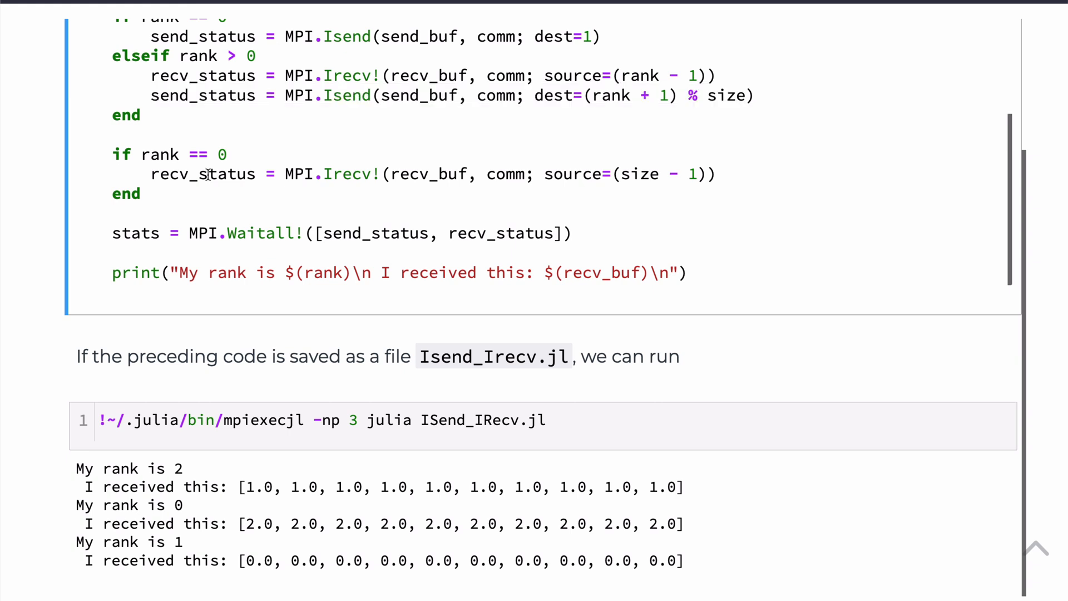
pyautogui.moveTo(827, 240)
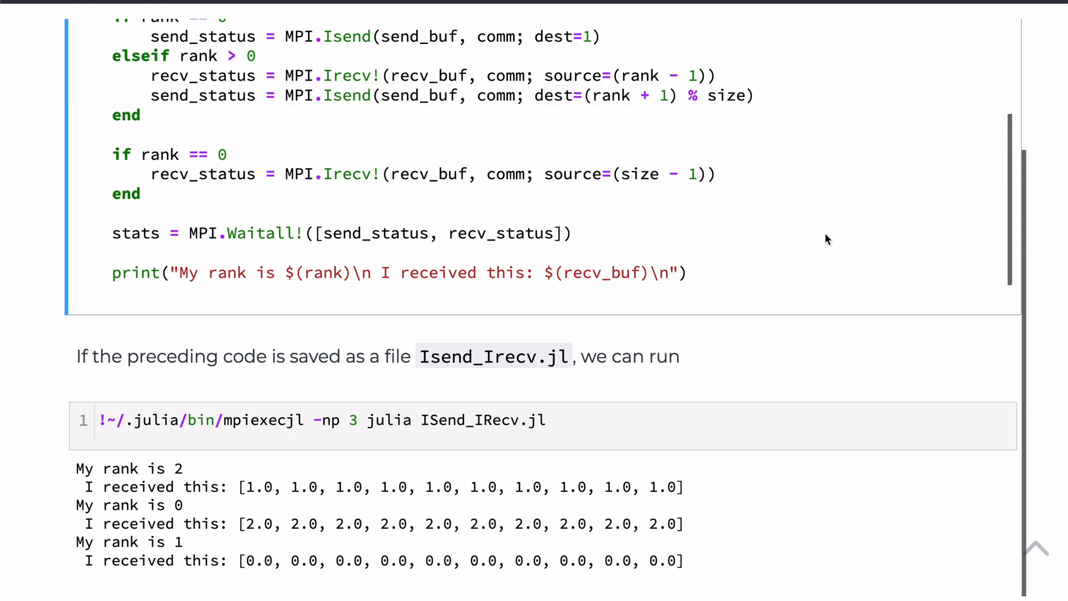